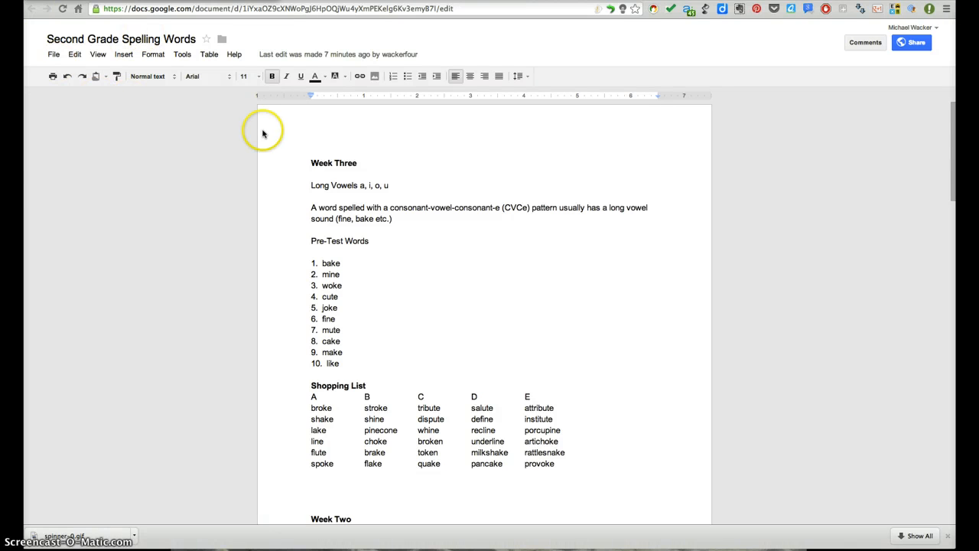
{"action": "mouse_move", "coordinate": [437, 221]}
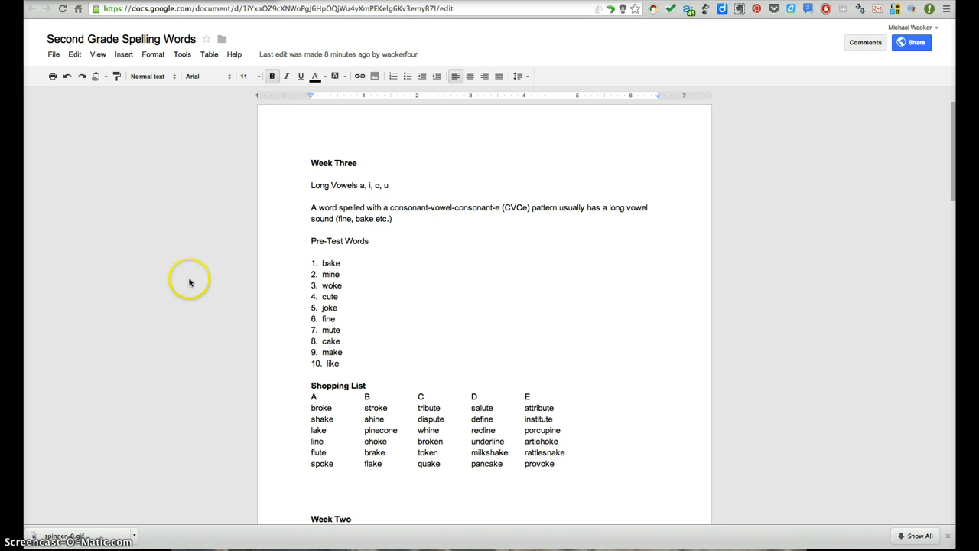
Step: Apply the Heading 1 paragraph style to the Week Three and Week Two titles
{"action": "scroll", "scroll_direction": "down", "scroll_amount": 3}
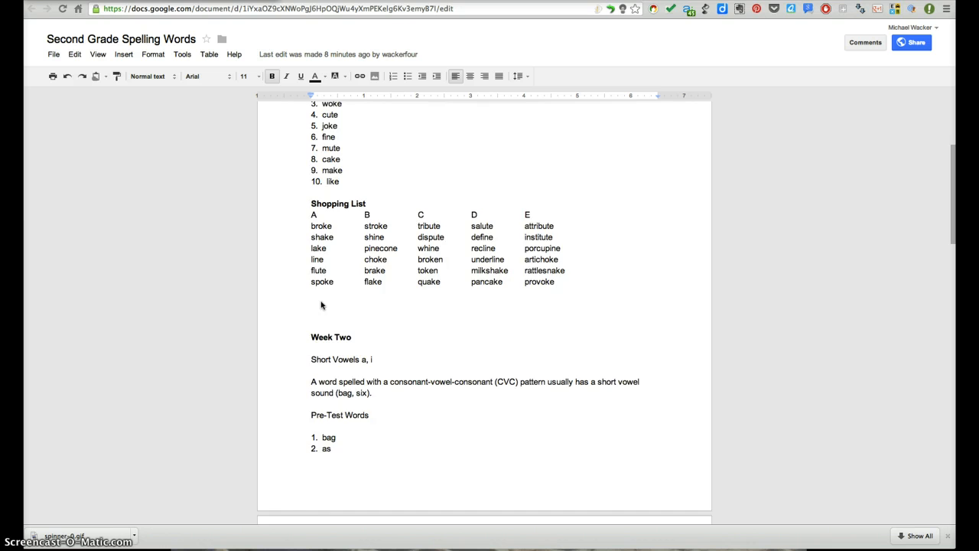
{"action": "scroll", "scroll_direction": "down", "scroll_amount": 3}
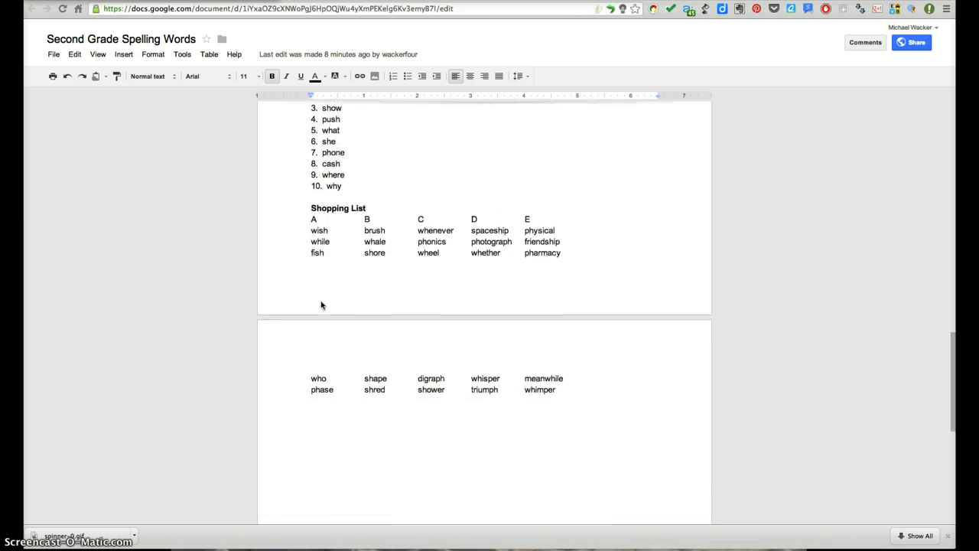
{"action": "scroll", "scroll_direction": "up", "scroll_amount": 3}
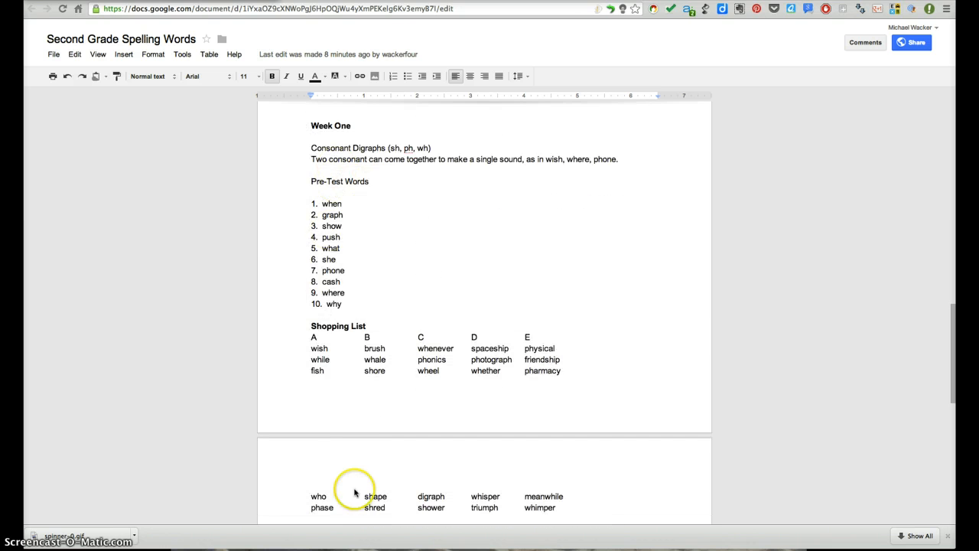
{"action": "scroll", "scroll_direction": "down", "scroll_amount": 3}
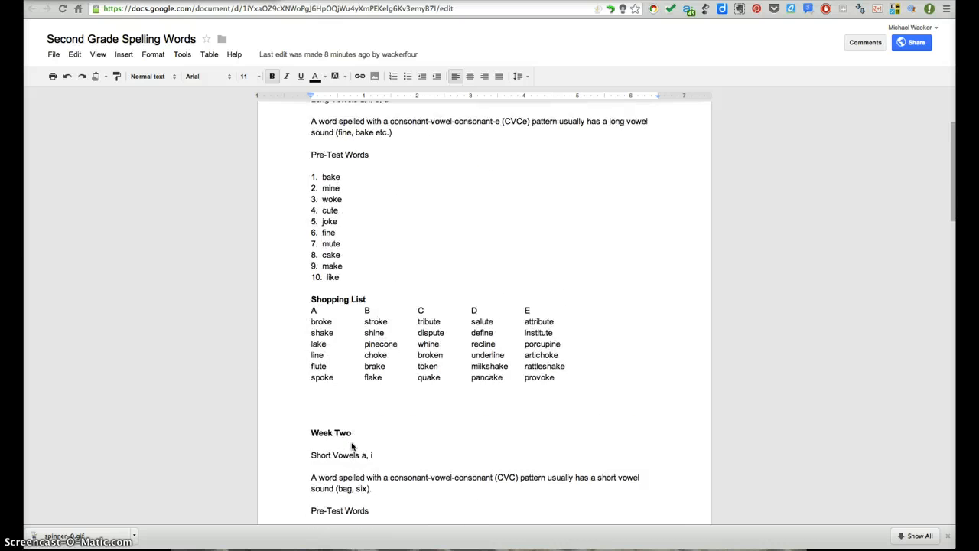
{"action": "scroll", "scroll_direction": "up", "scroll_amount": 3}
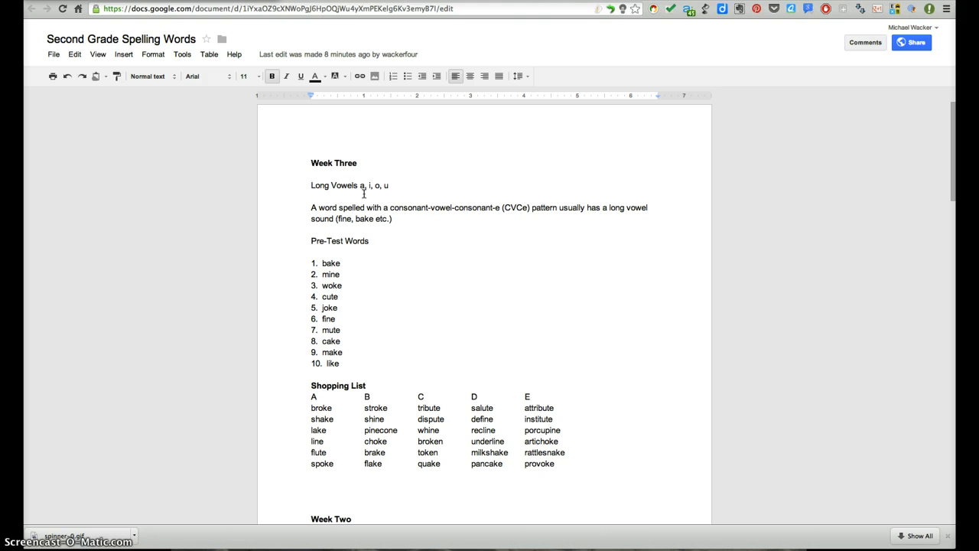
{"action": "left_click", "coordinate": [312, 162]}
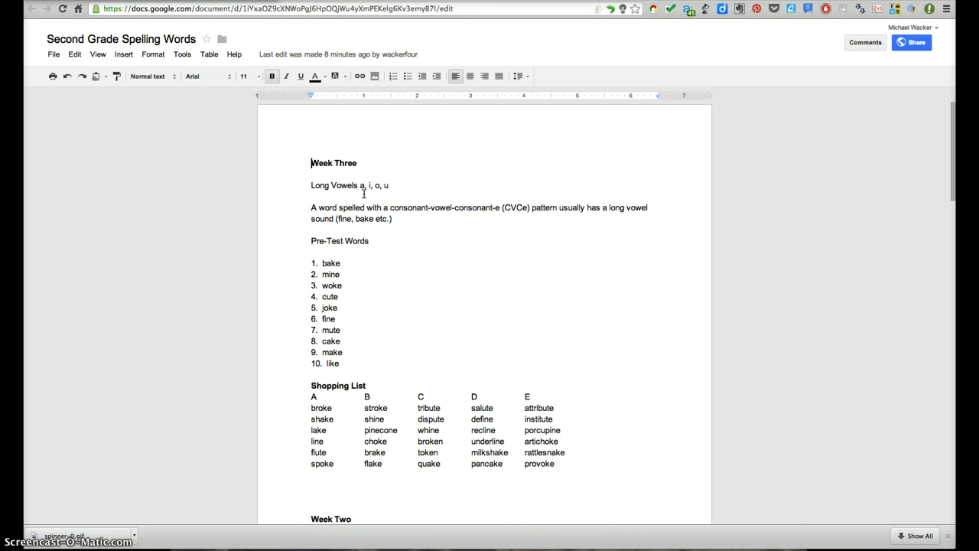
{"action": "mouse_move", "coordinate": [307, 163]}
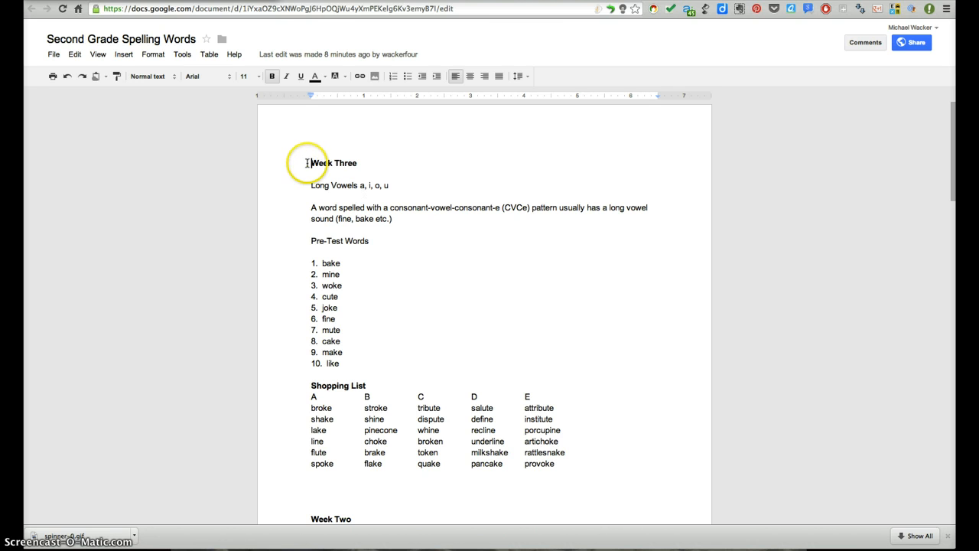
{"action": "mouse_move", "coordinate": [308, 163]}
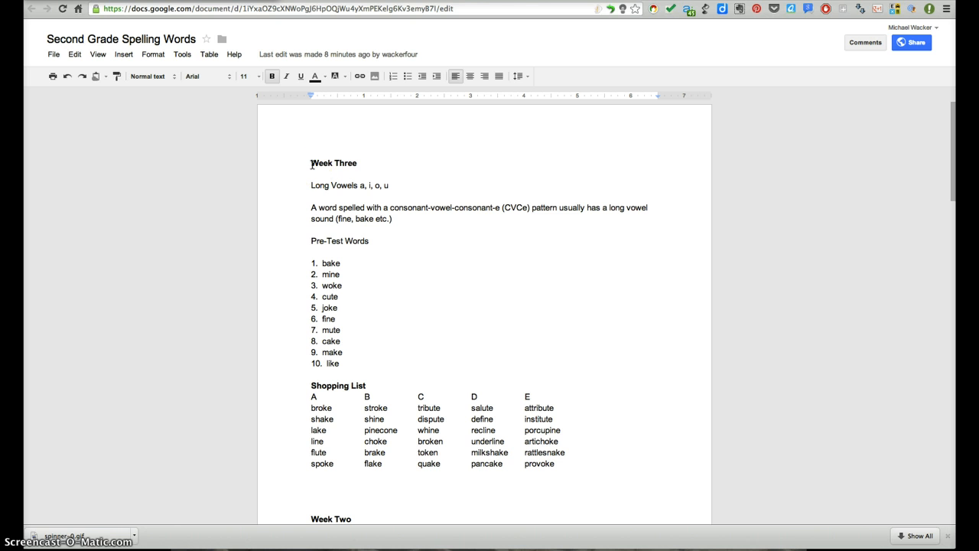
{"action": "left_click", "coordinate": [310, 163]}
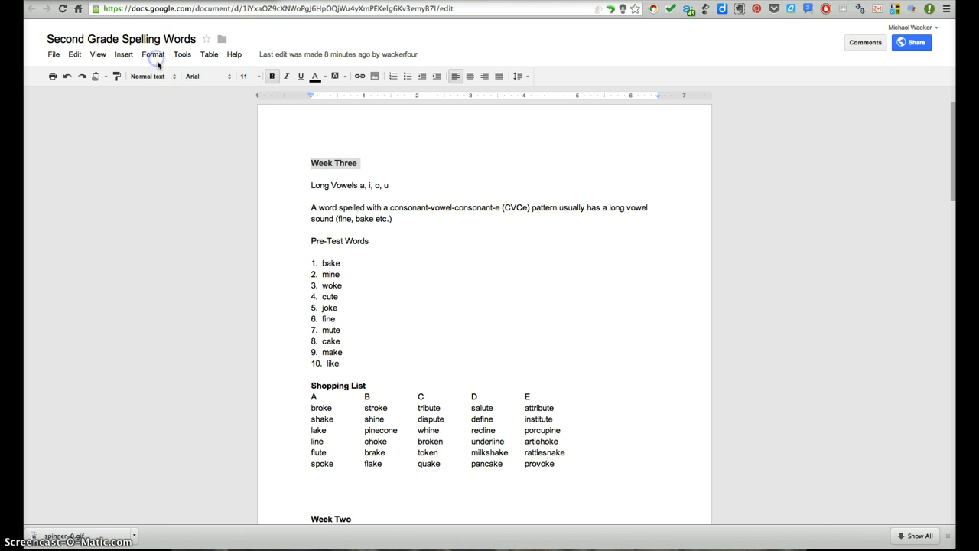
{"action": "left_click", "coordinate": [147, 76]}
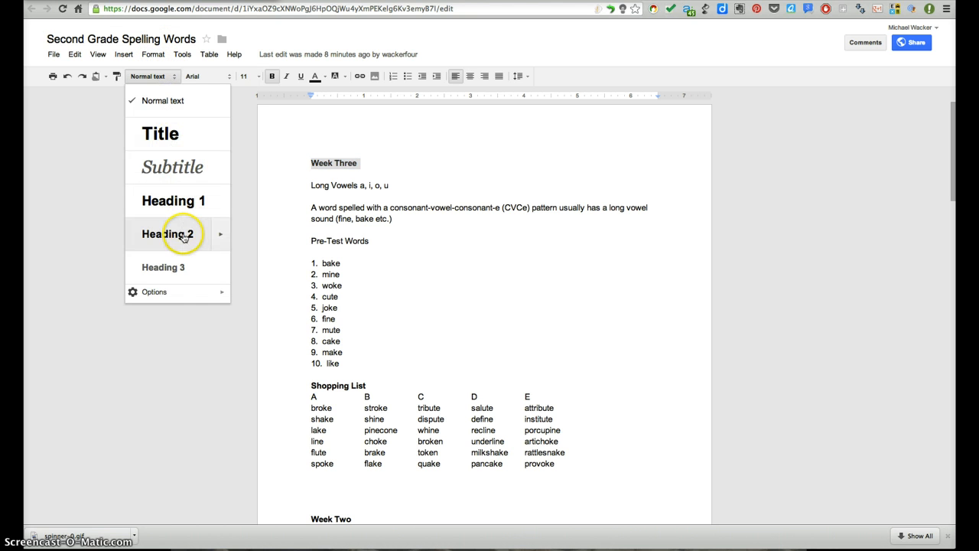
{"action": "mouse_move", "coordinate": [180, 225]}
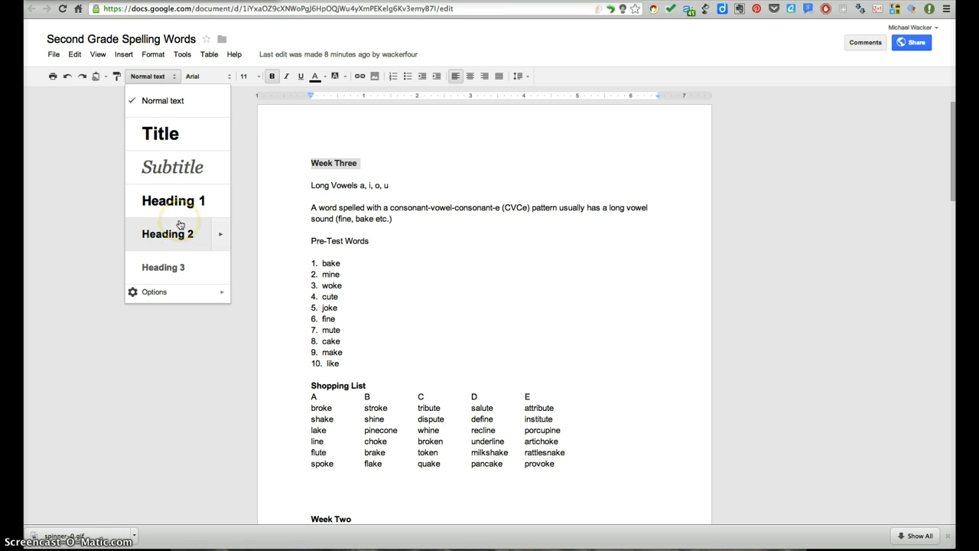
{"action": "mouse_move", "coordinate": [173, 200]}
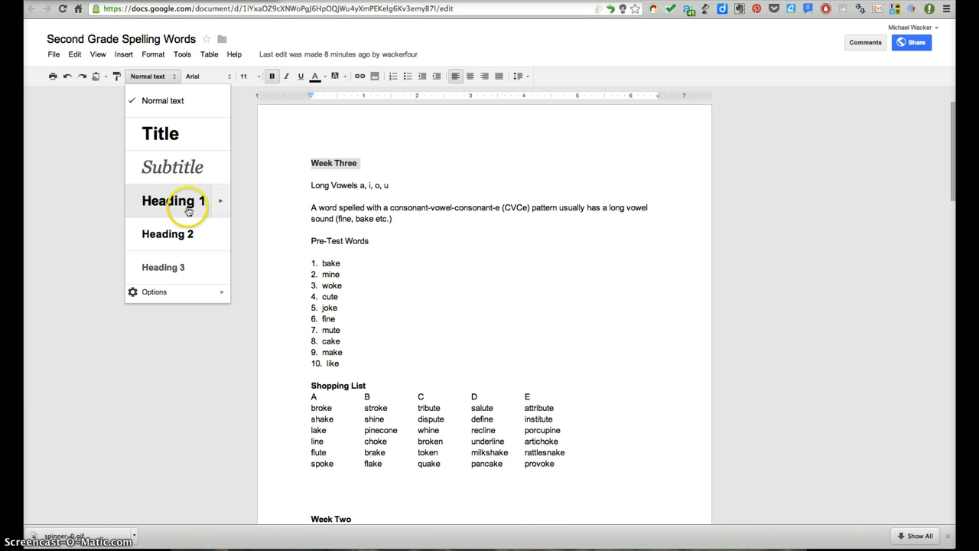
{"action": "left_click", "coordinate": [172, 200]}
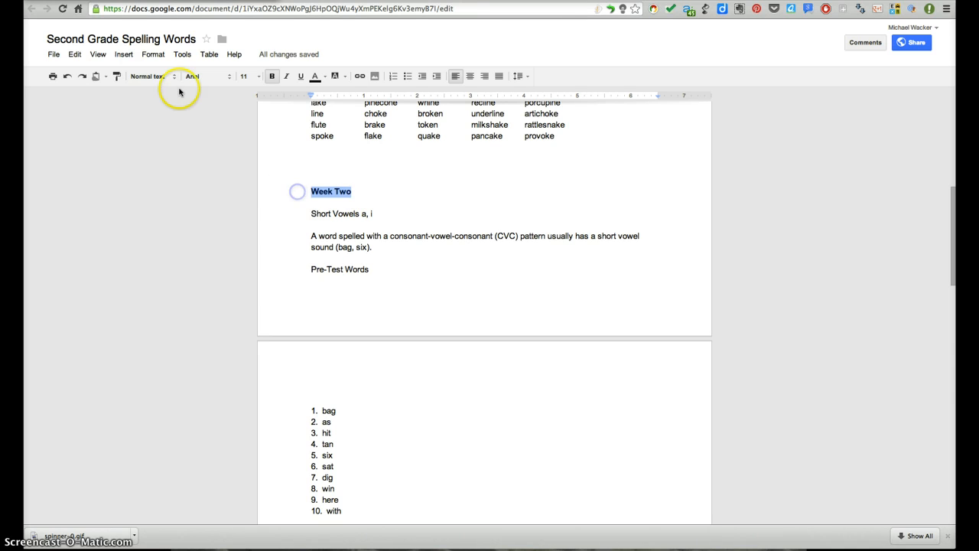
{"action": "left_click", "coordinate": [150, 75]}
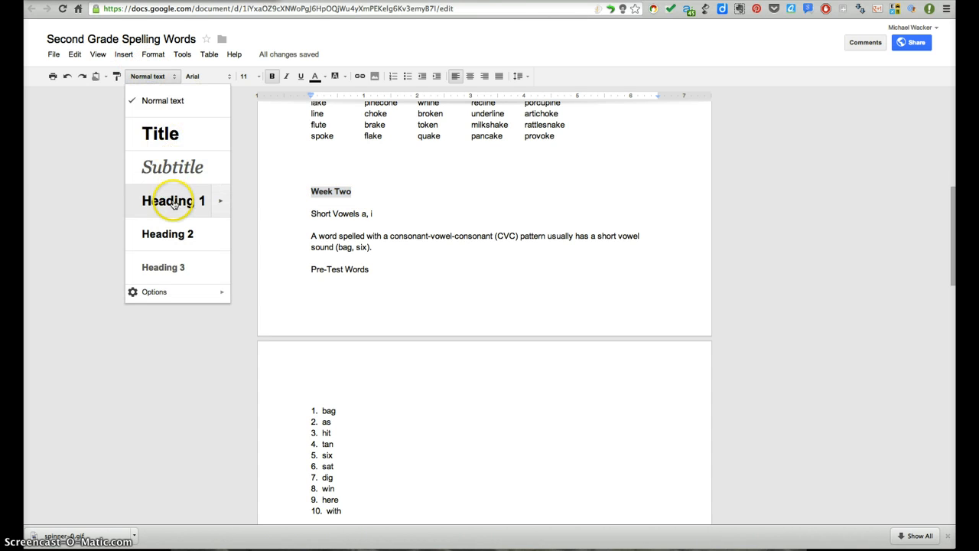
{"action": "left_click", "coordinate": [162, 100]}
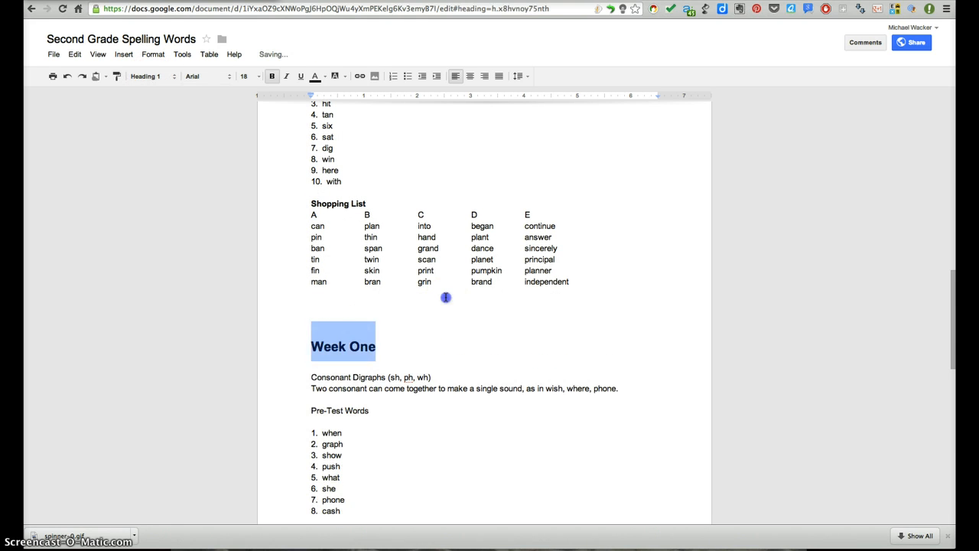
Step: Insert a table of contents above the Week Three heading
{"action": "scroll", "scroll_direction": "up", "scroll_amount": 3}
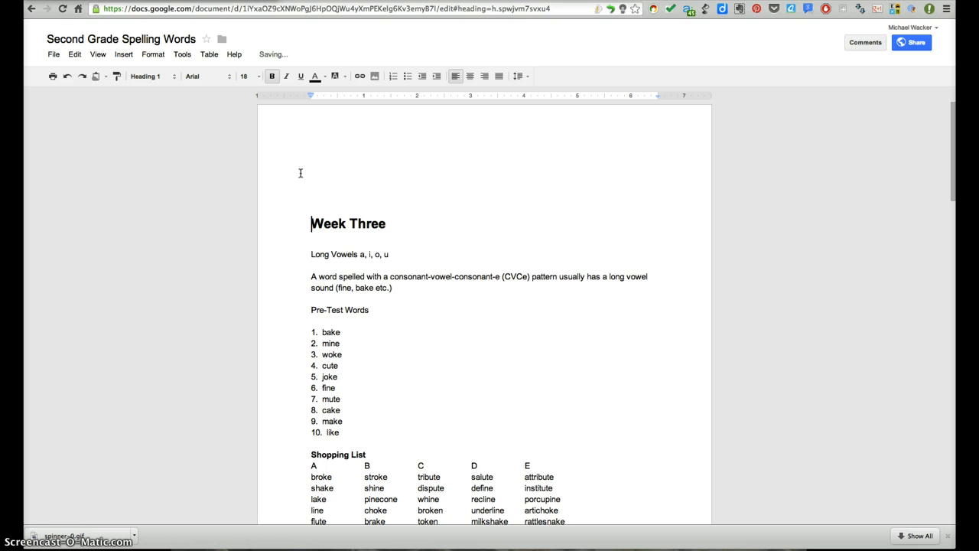
{"action": "left_click", "coordinate": [123, 54]}
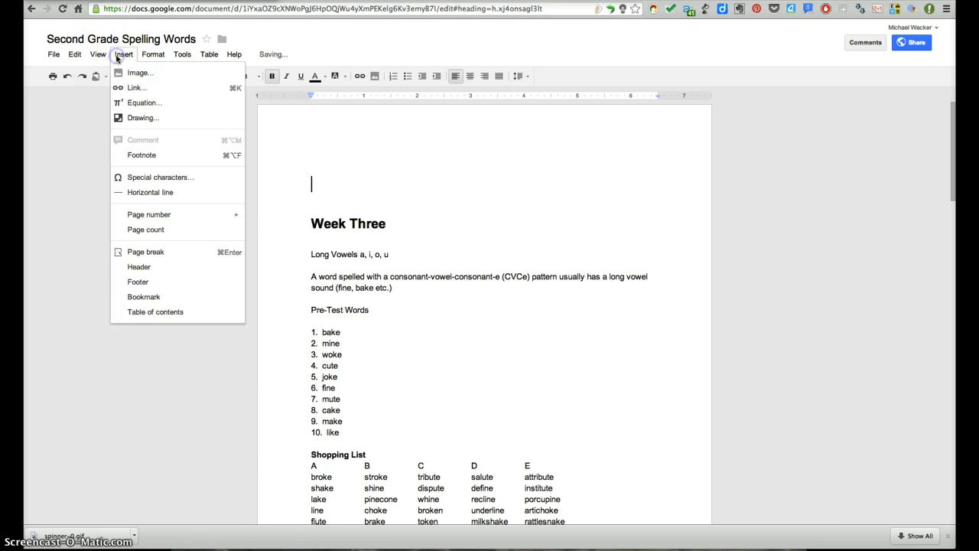
{"action": "left_click", "coordinate": [154, 312]}
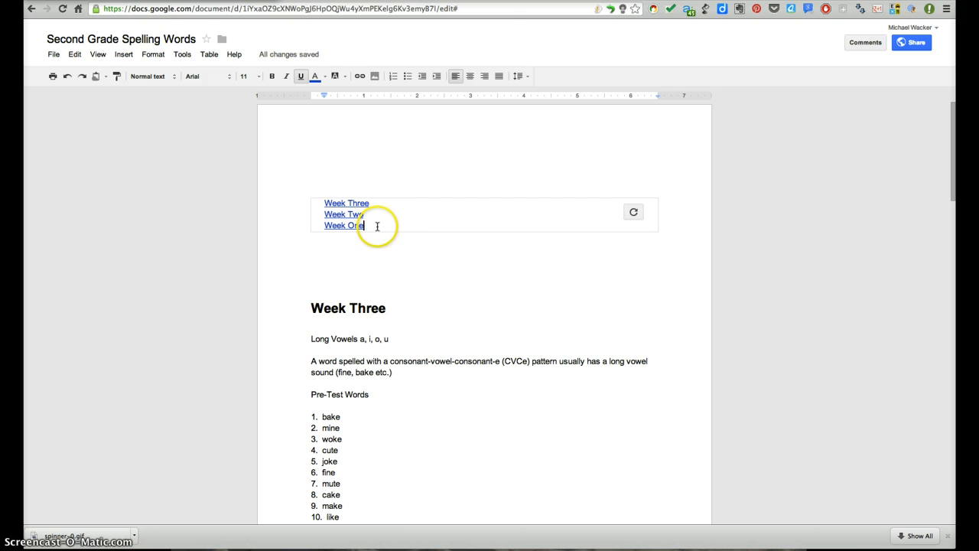
{"action": "left_click", "coordinate": [346, 202]}
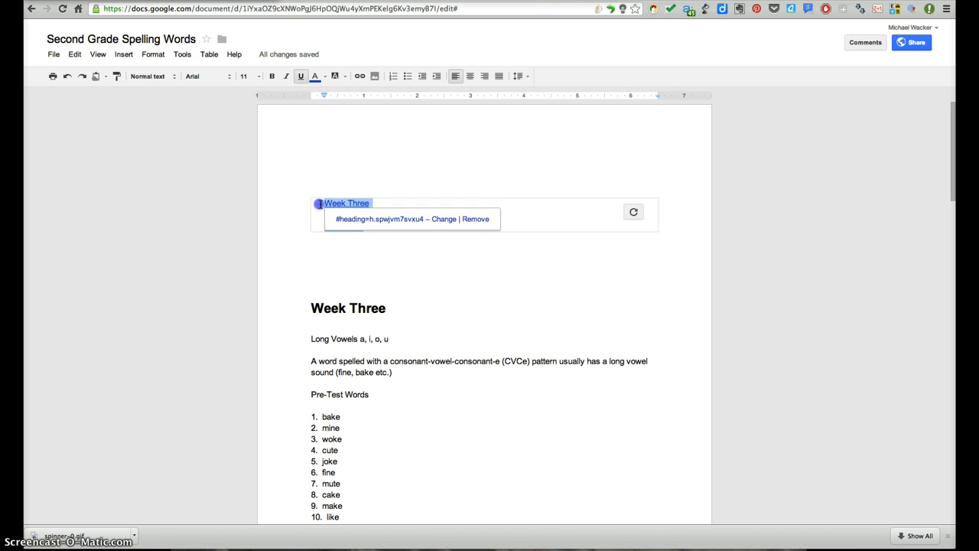
Step: Format the contents entries as a right-aligned bulleted list
{"action": "left_click", "coordinate": [421, 76]}
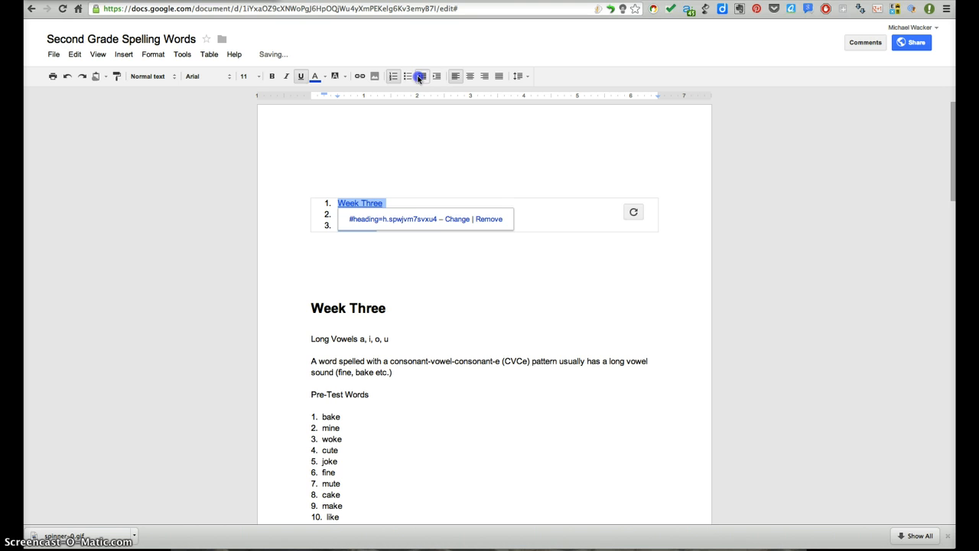
{"action": "left_click", "coordinate": [408, 76]}
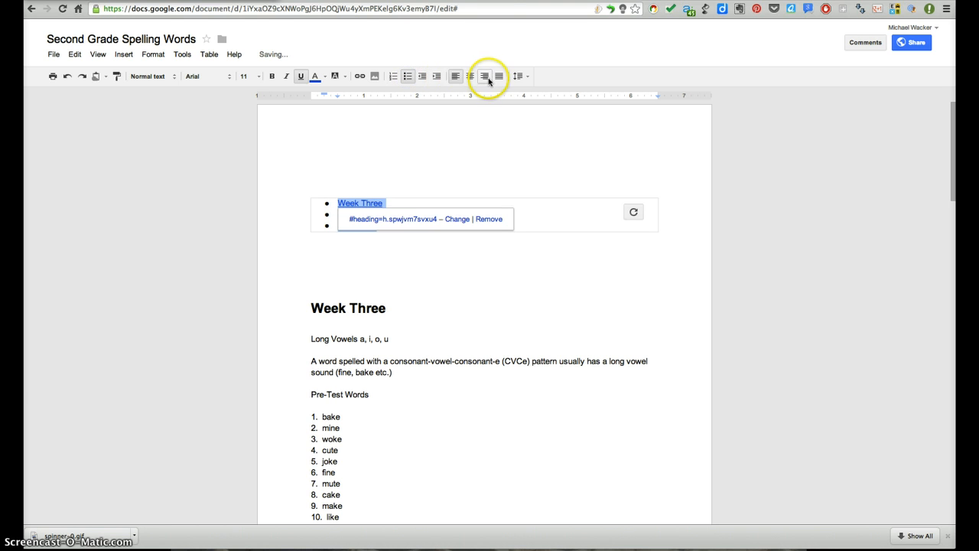
{"action": "left_click", "coordinate": [485, 75]}
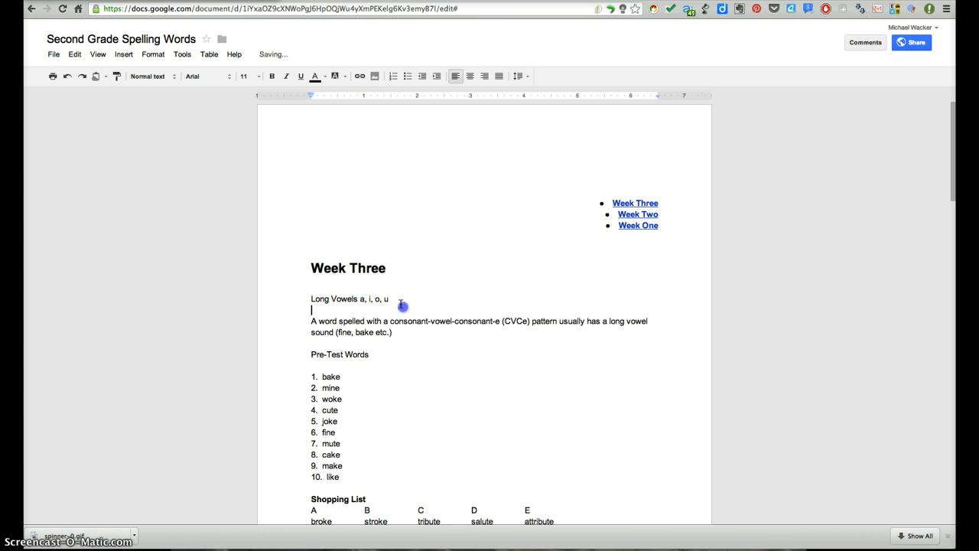
{"action": "mouse_move", "coordinate": [354, 356]}
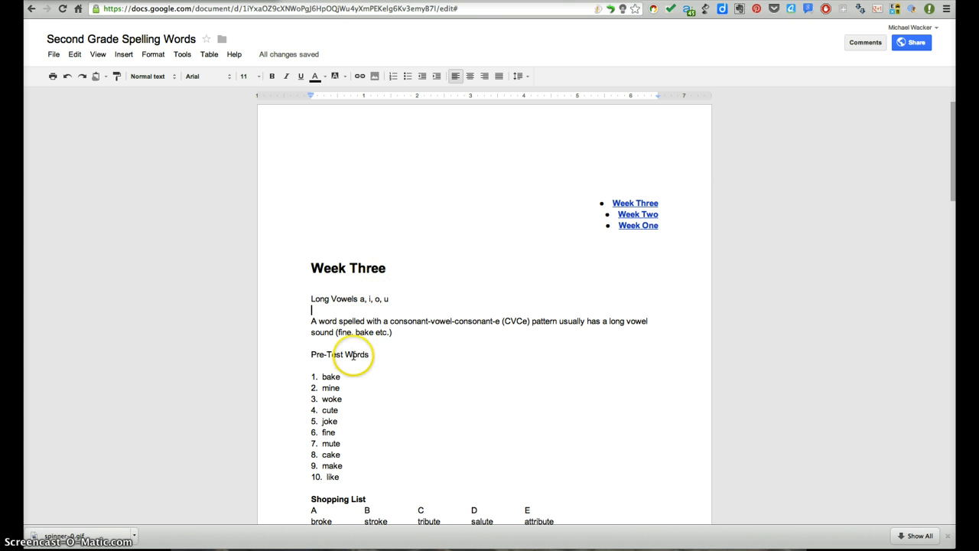
Step: Style the Week Three, Week Two and Week One Shopping List titles as Heading 2
{"action": "scroll", "scroll_direction": "down", "scroll_amount": 3}
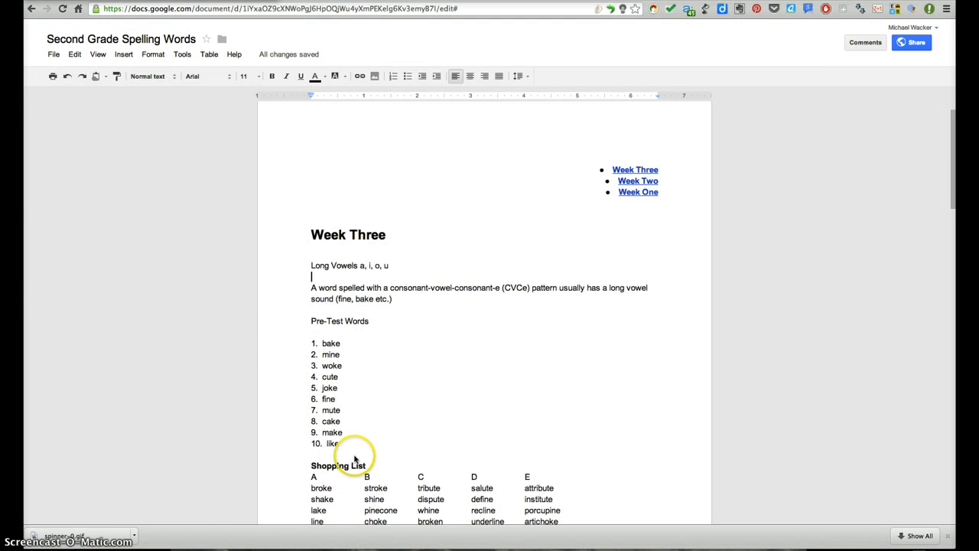
{"action": "scroll", "scroll_direction": "up", "scroll_amount": 3}
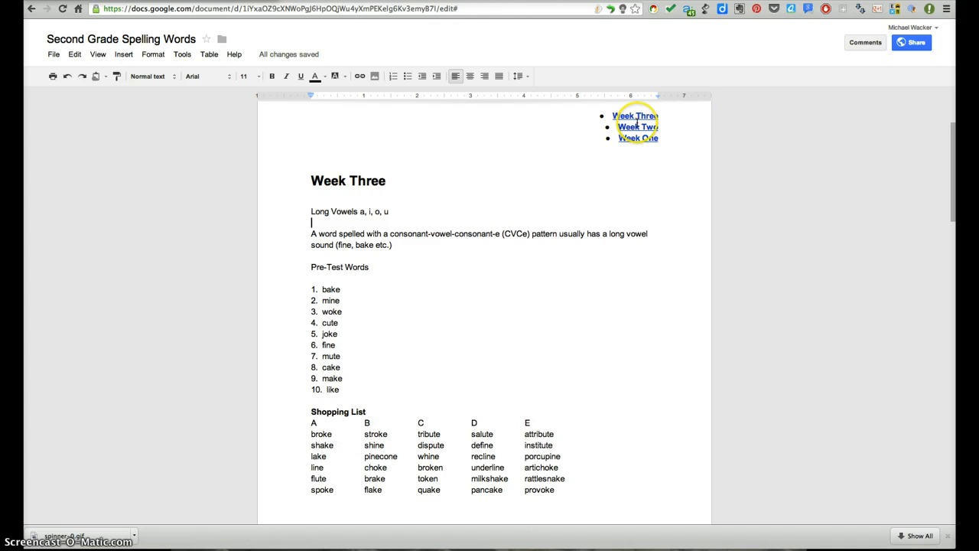
{"action": "double_click", "coordinate": [331, 412]}
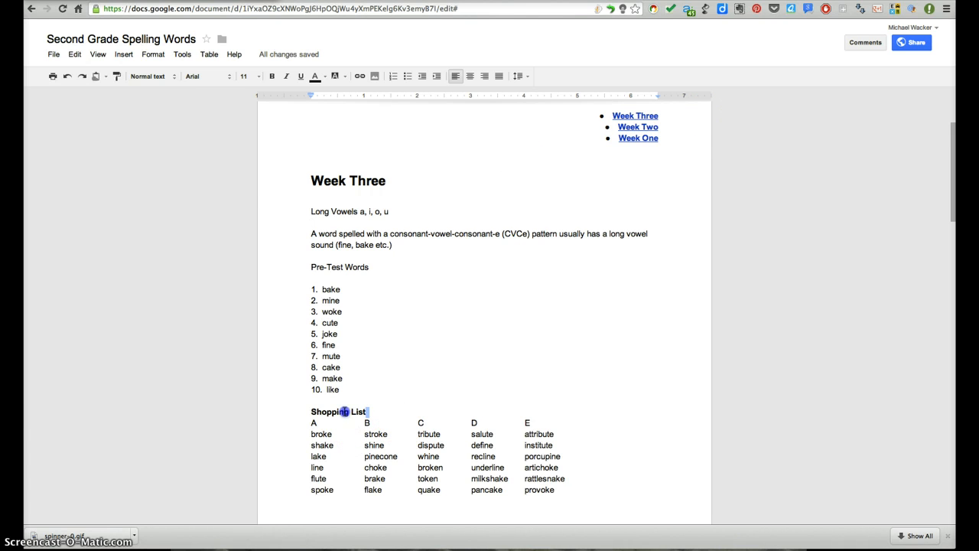
{"action": "left_click", "coordinate": [147, 75]}
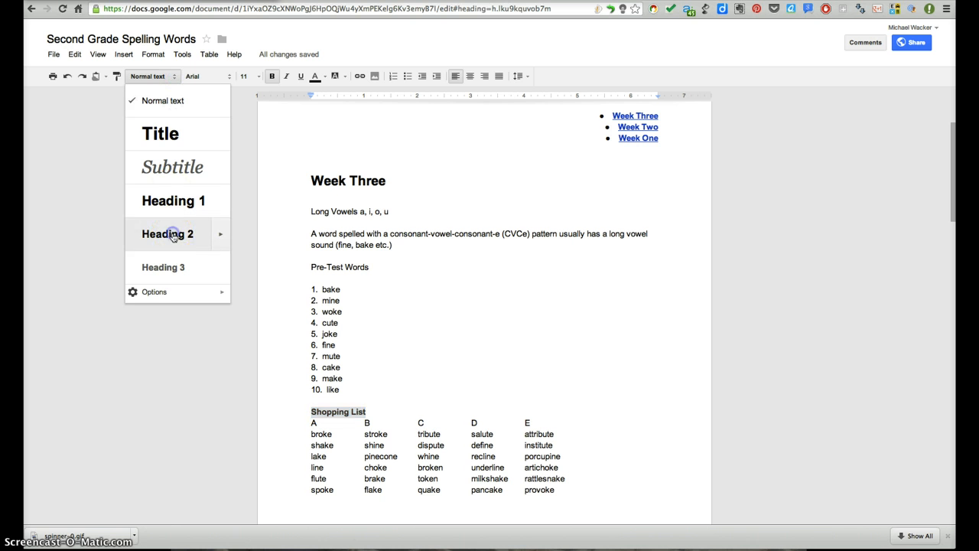
{"action": "left_click", "coordinate": [167, 233]}
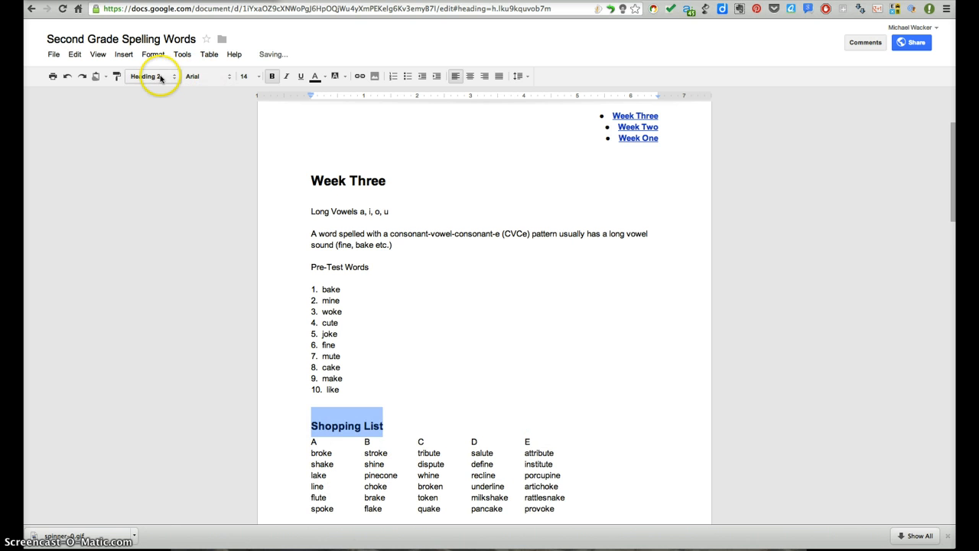
{"action": "scroll", "scroll_direction": "down", "scroll_amount": 3}
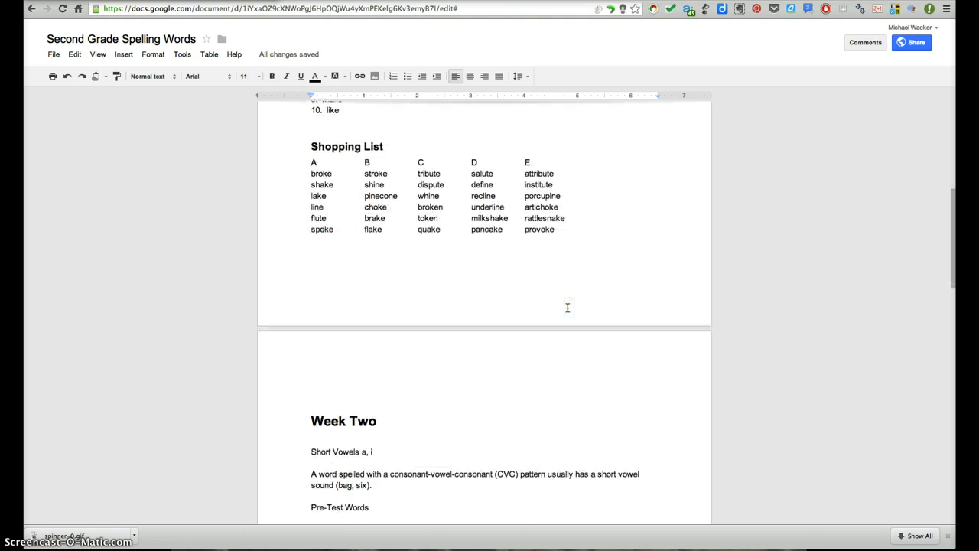
{"action": "scroll", "scroll_direction": "down", "scroll_amount": 3}
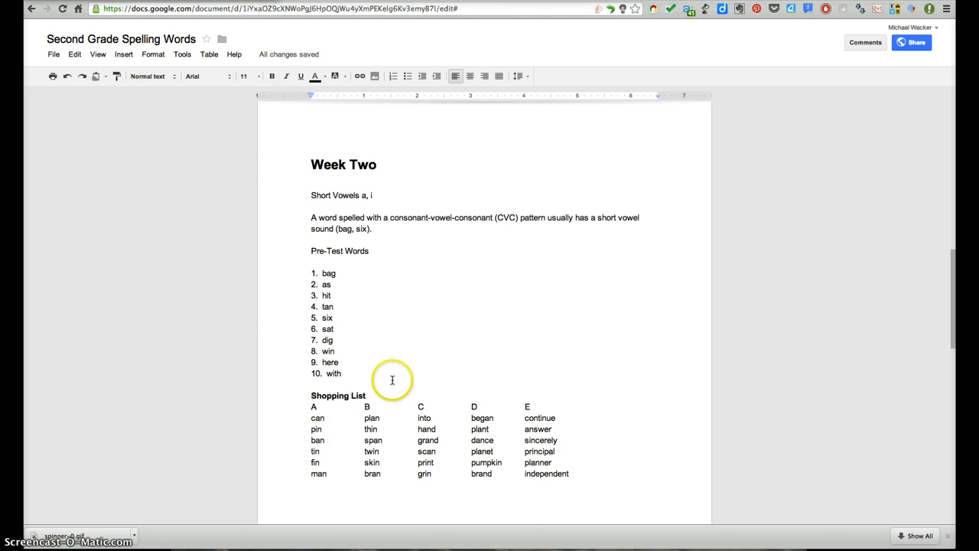
{"action": "left_click", "coordinate": [150, 75]}
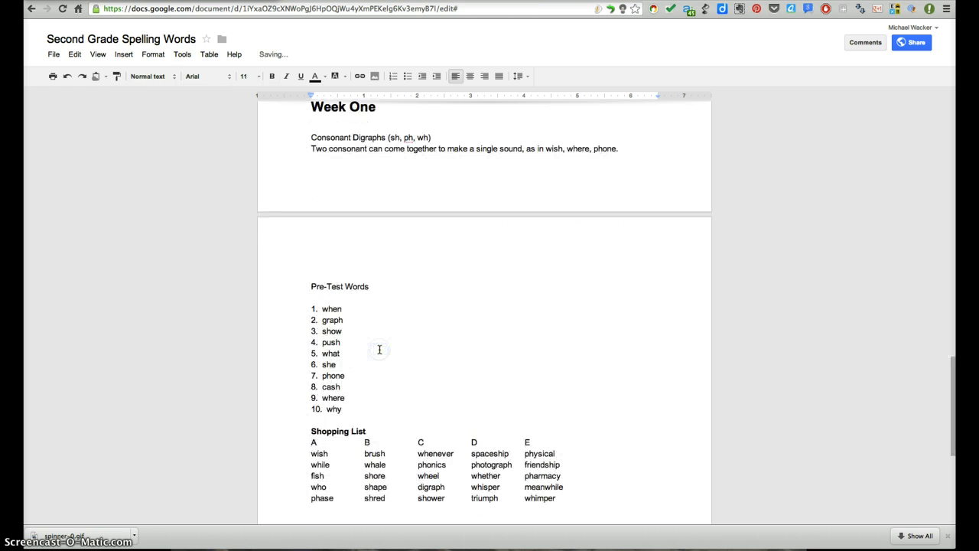
{"action": "double_click", "coordinate": [337, 430]}
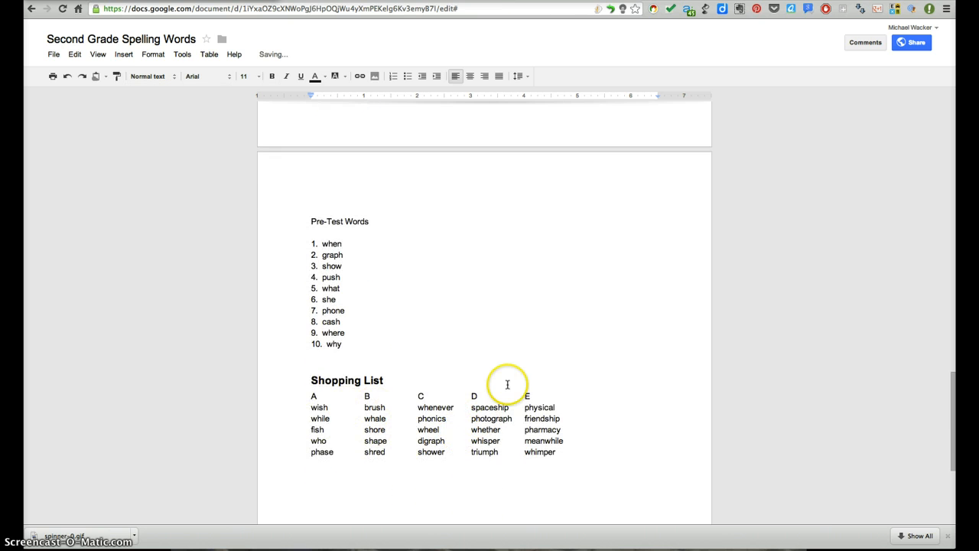
{"action": "scroll", "scroll_direction": "down", "scroll_amount": 3}
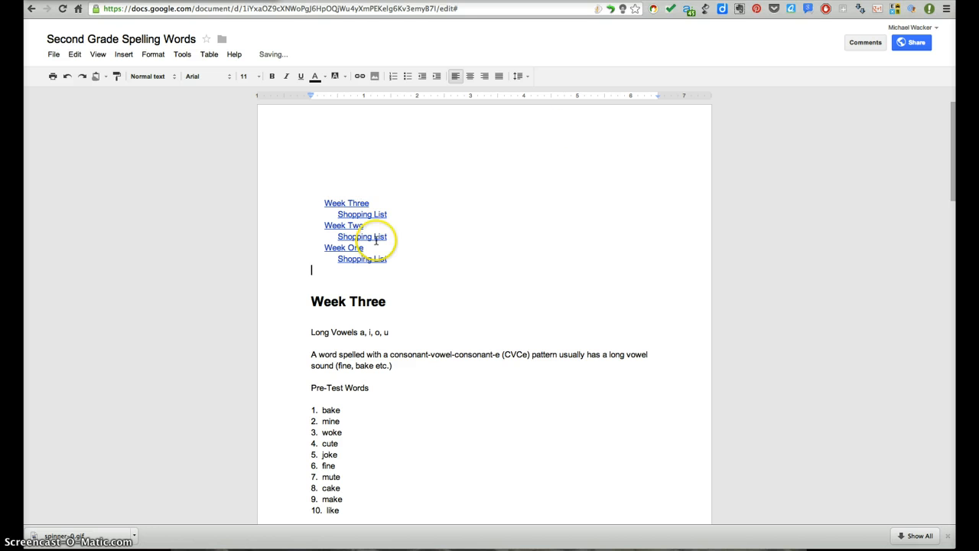
Step: Right-align the refreshed table of contents and test its Week Three link
{"action": "left_click", "coordinate": [346, 203]}
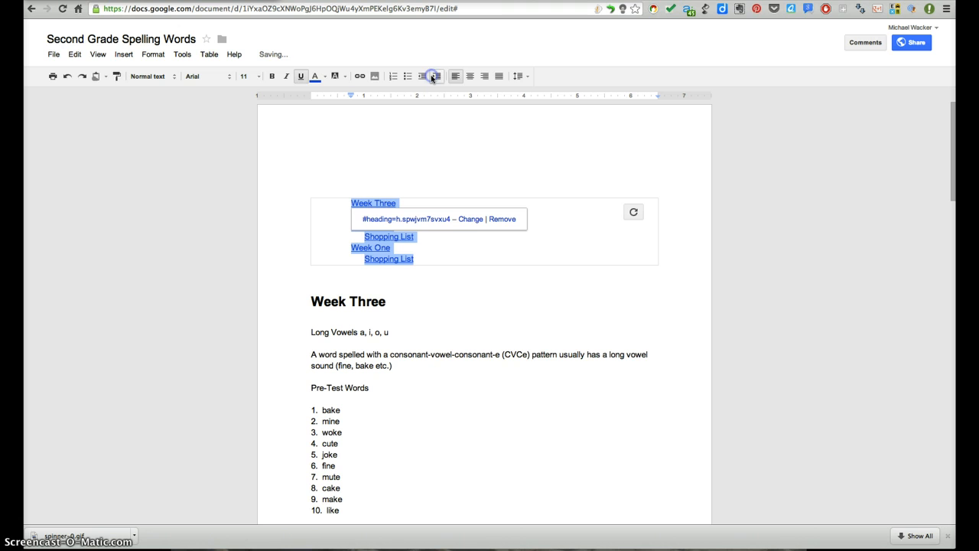
{"action": "left_click", "coordinate": [485, 75]}
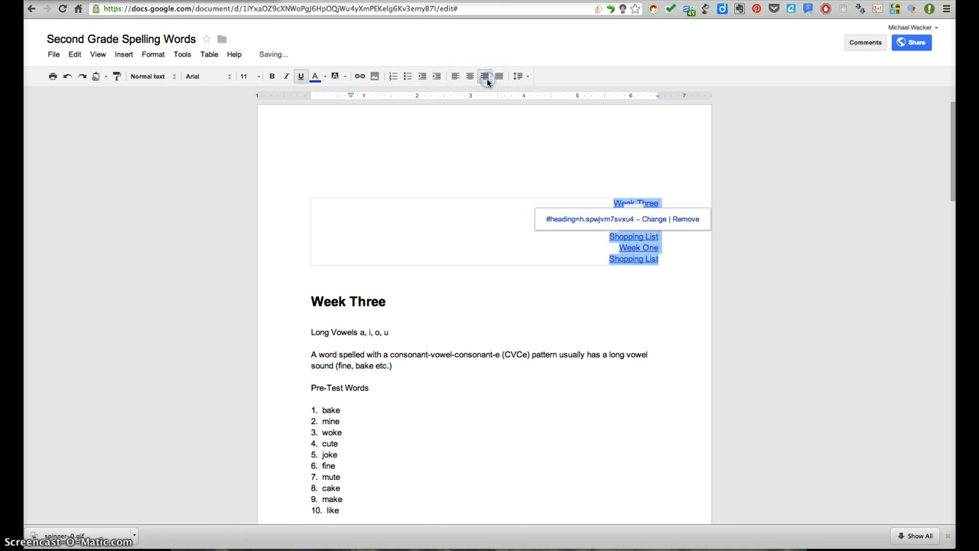
{"action": "left_click", "coordinate": [636, 203]}
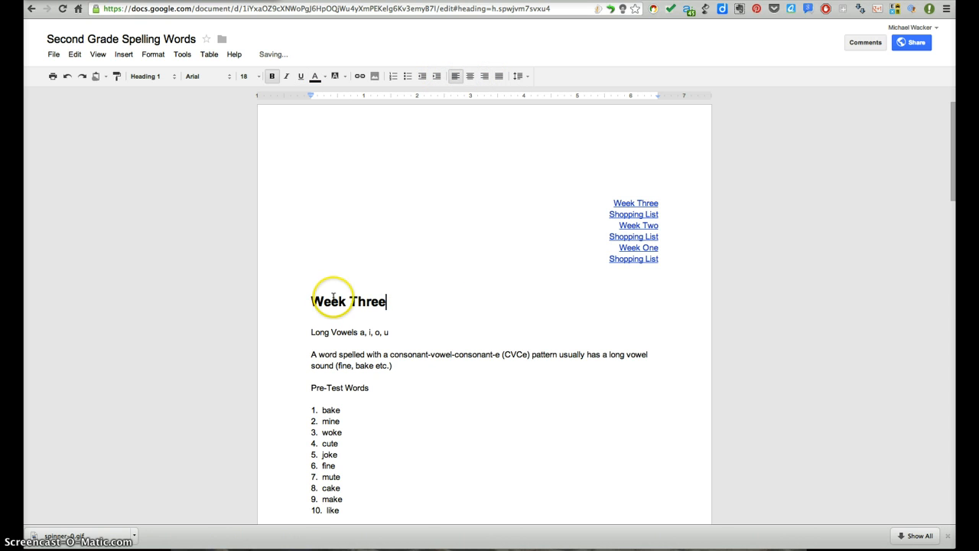
{"action": "scroll", "scroll_direction": "down", "scroll_amount": 3}
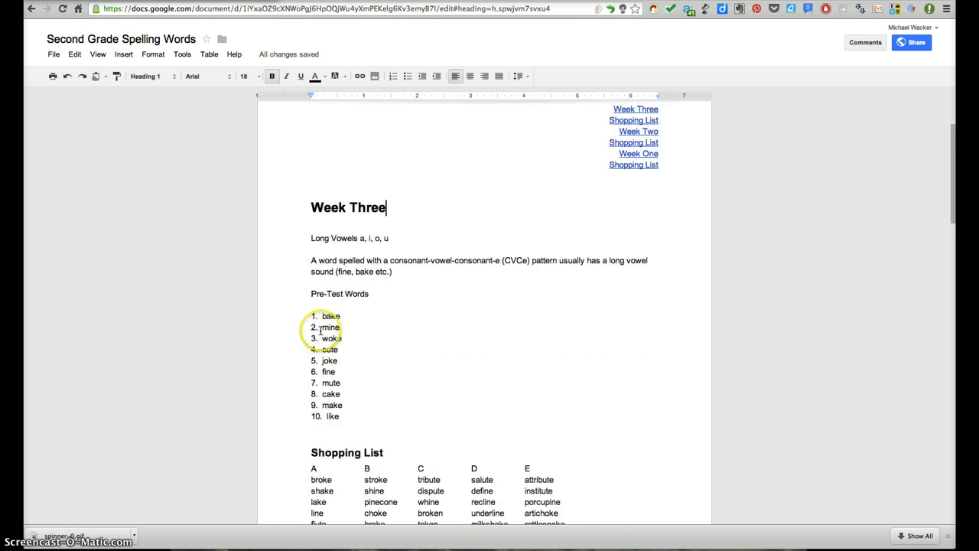
{"action": "scroll", "scroll_direction": "down", "scroll_amount": 3}
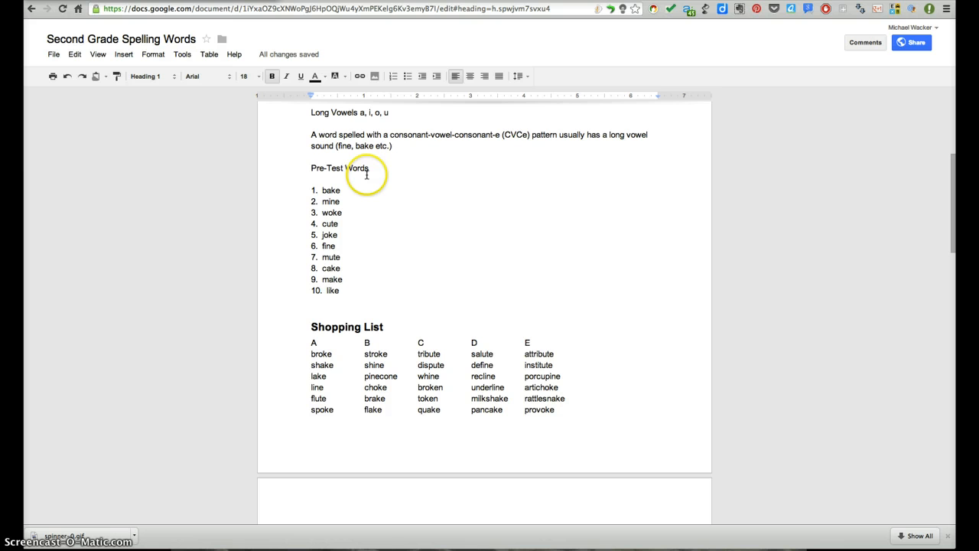
{"action": "left_click", "coordinate": [311, 168]}
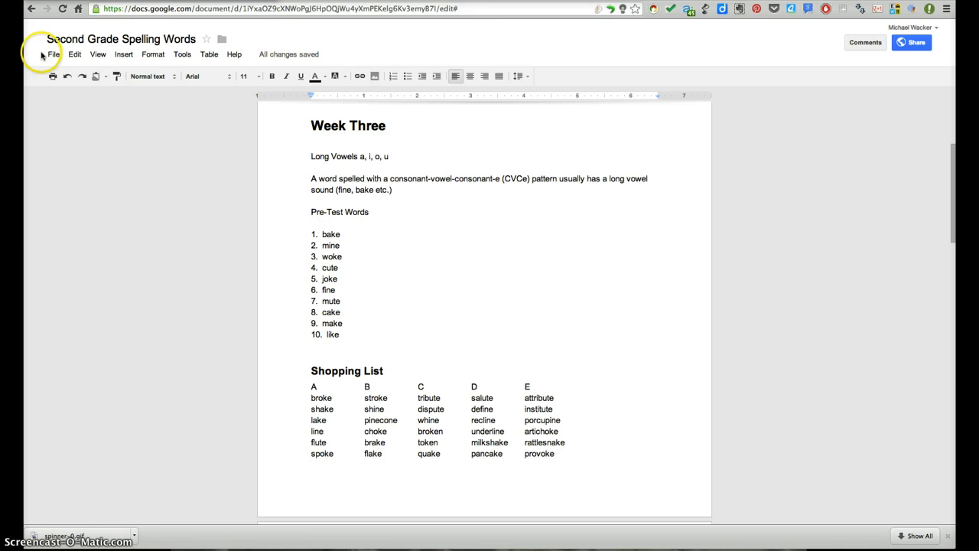
Step: Bookmark the Pre-Test Words line and left-align the table of contents entries
{"action": "left_click", "coordinate": [123, 53]}
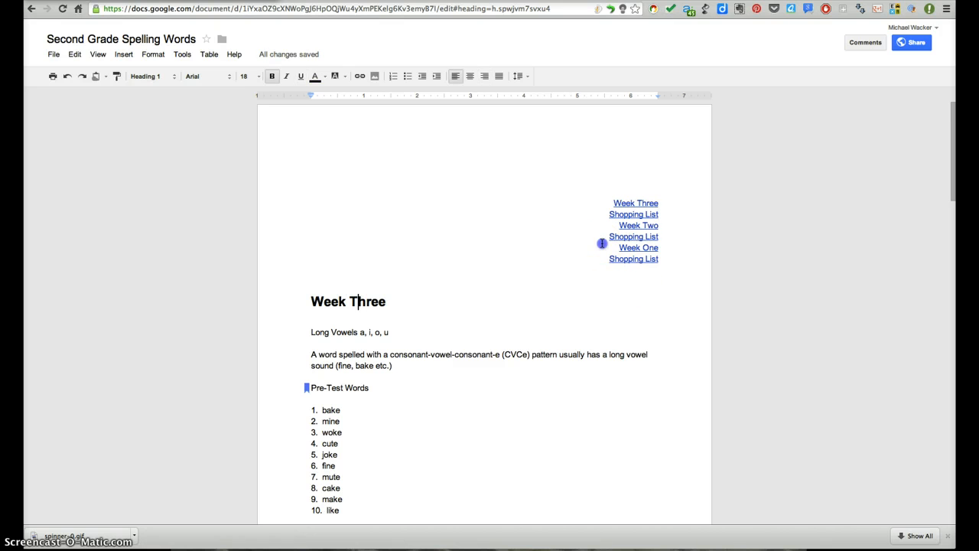
{"action": "left_click", "coordinate": [633, 214]}
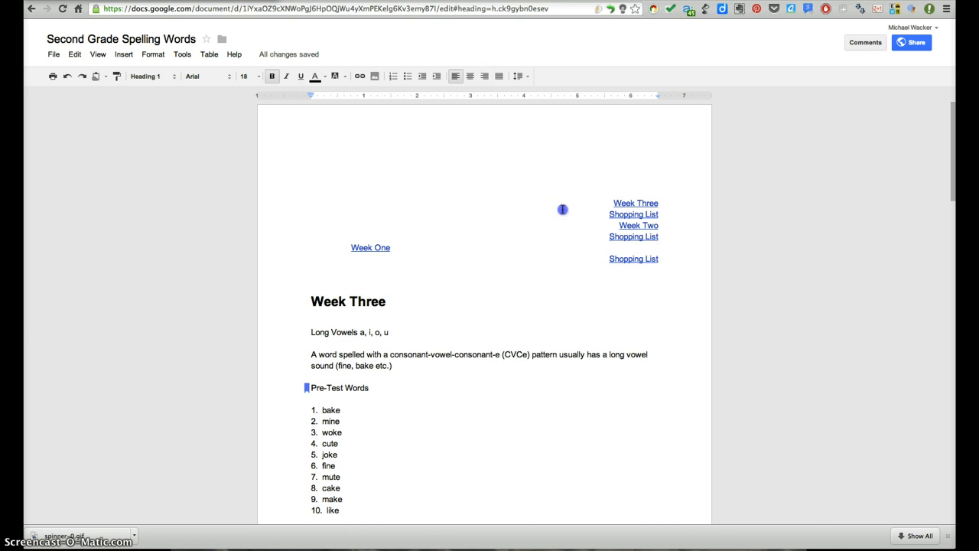
{"action": "left_click", "coordinate": [633, 213]}
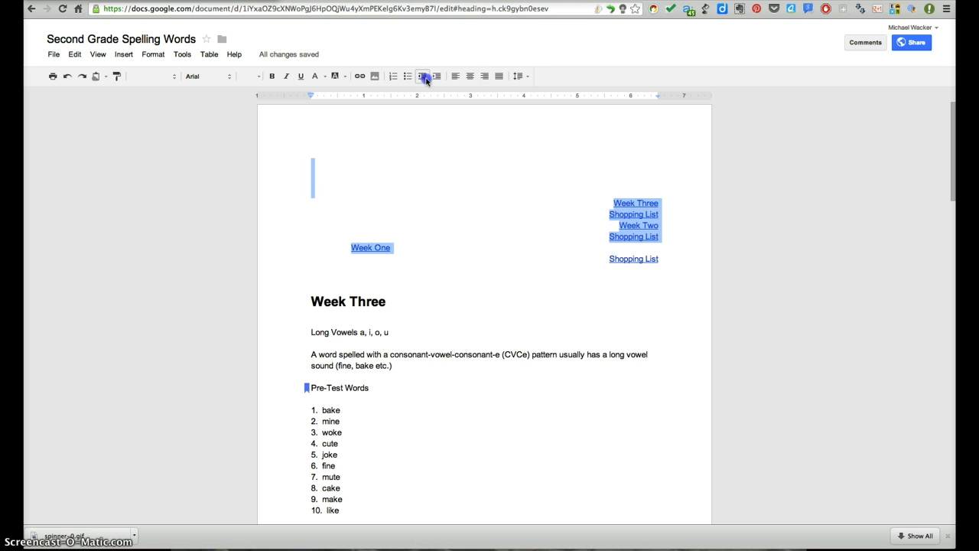
{"action": "left_click", "coordinate": [456, 75]}
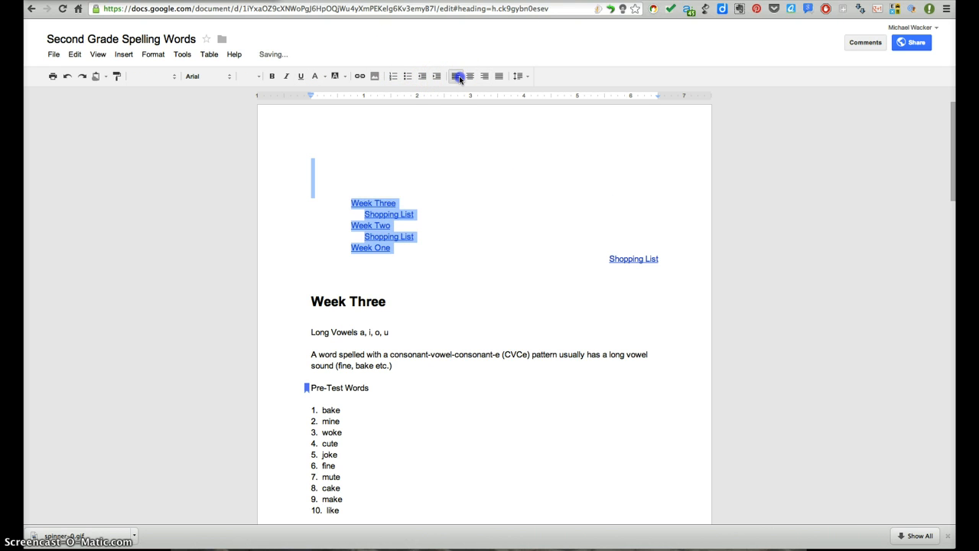
{"action": "left_click", "coordinate": [633, 258]}
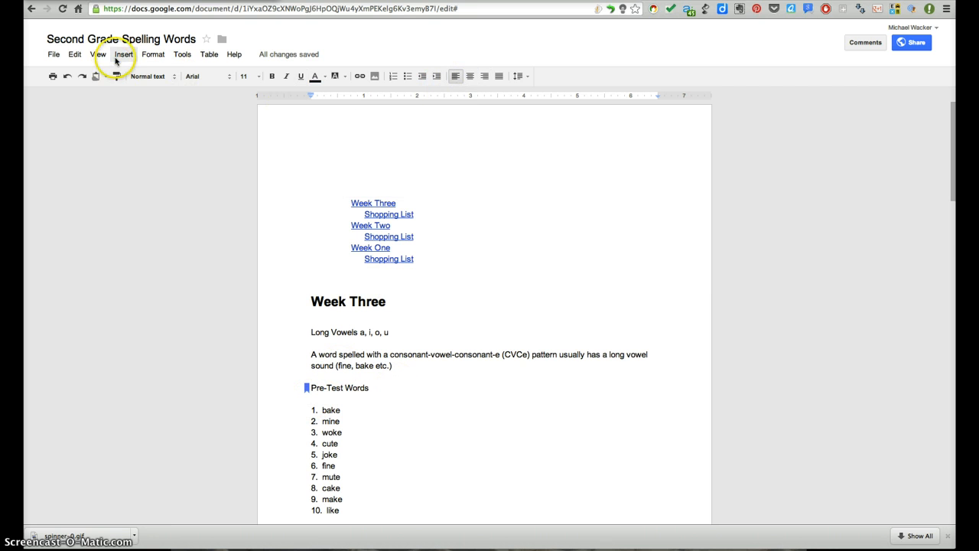
Step: Add a footer reading 'Pre test Words Week 3:'
{"action": "left_click", "coordinate": [123, 53]}
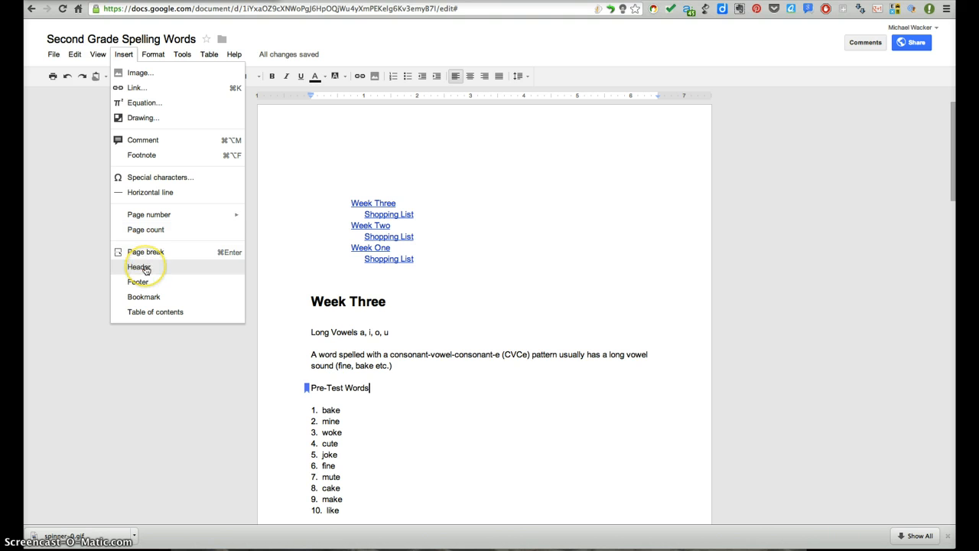
{"action": "mouse_move", "coordinate": [138, 281]}
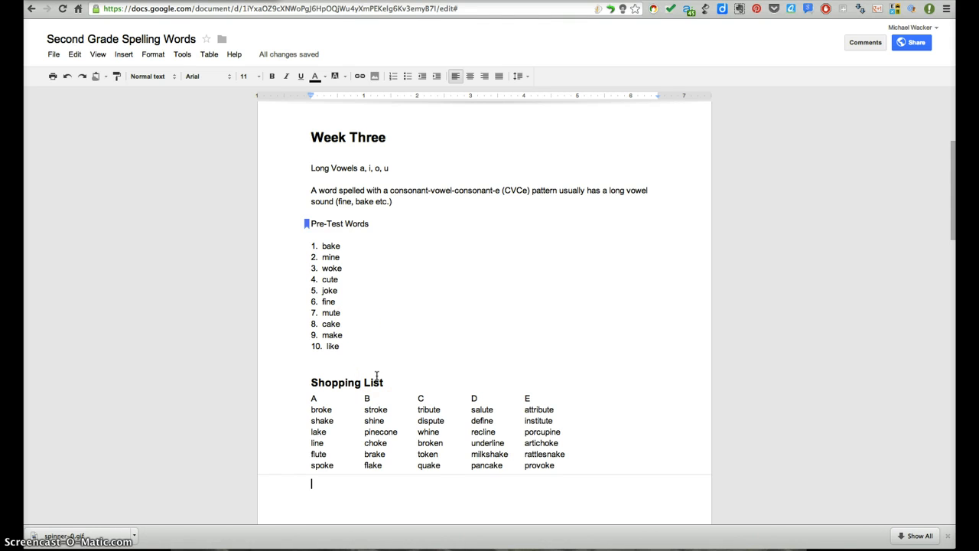
{"action": "type", "text": "Pre test"}
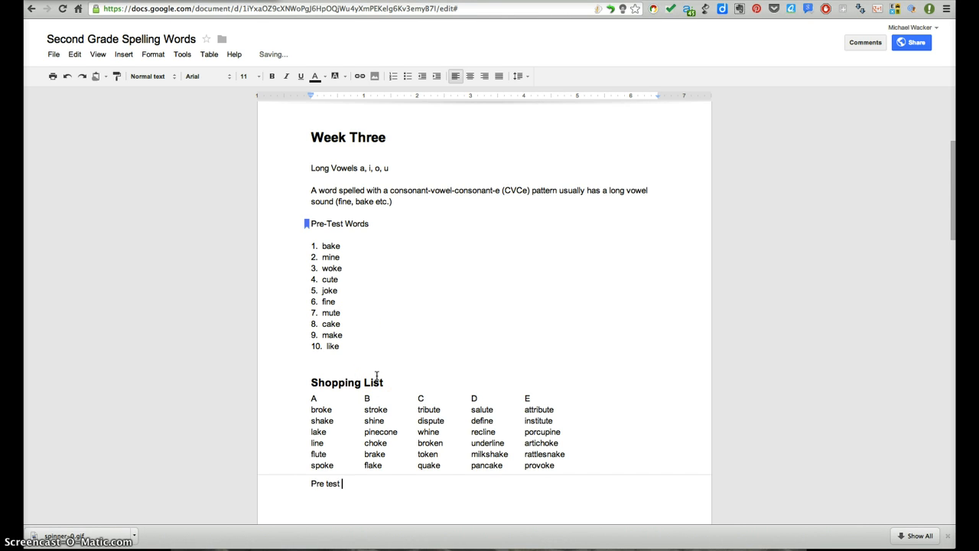
{"action": "type", "text": "Words Wee"}
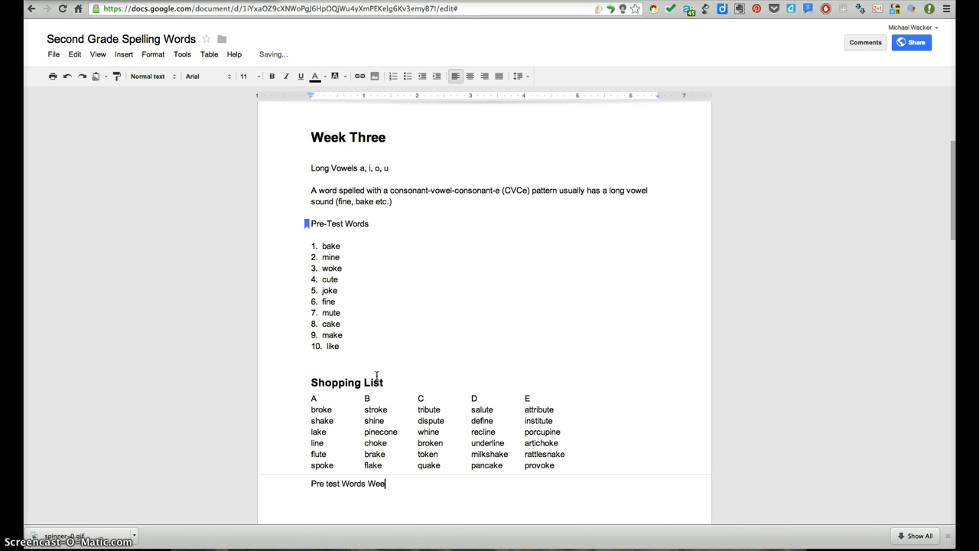
{"action": "type", "text": "k"}
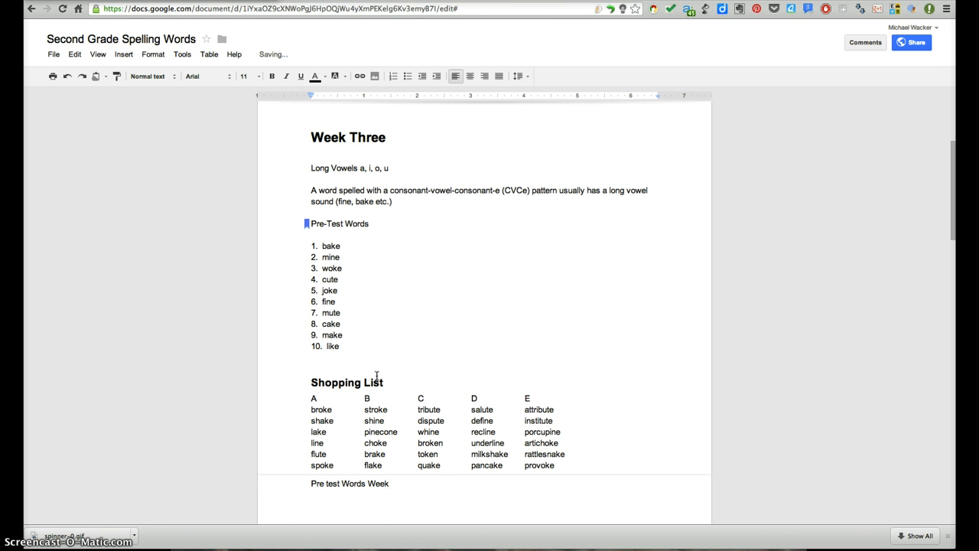
{"action": "type", "text": "1"}
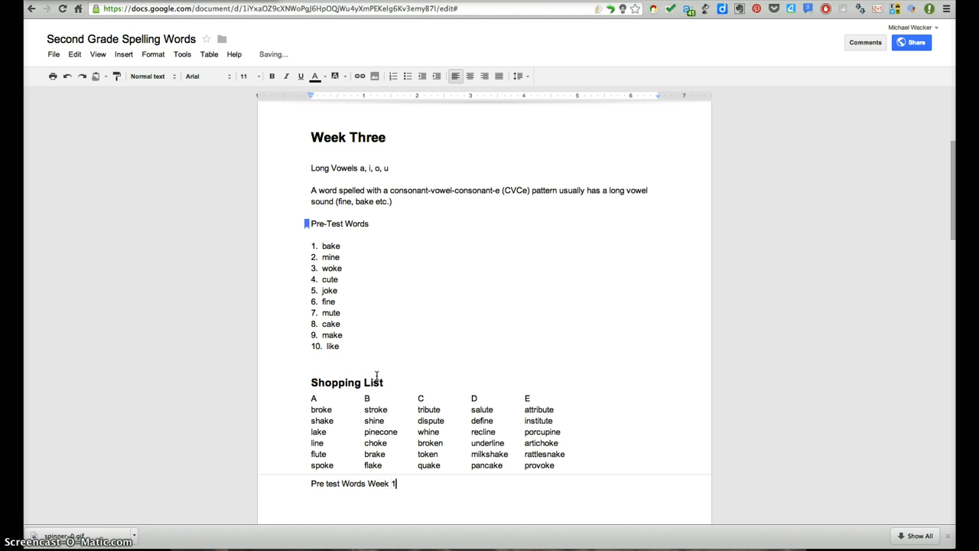
{"action": "key", "text": "BackSpace"}
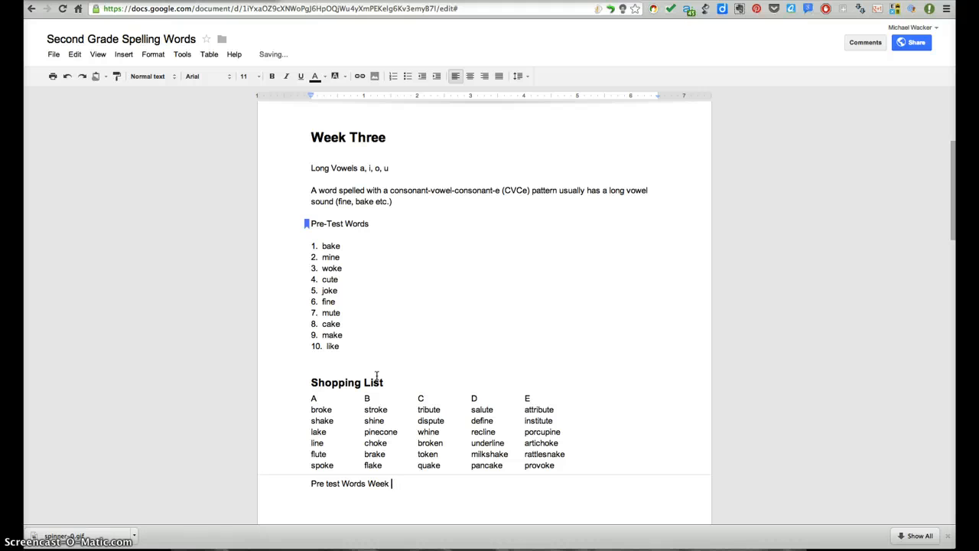
{"action": "type", "text": "3:"}
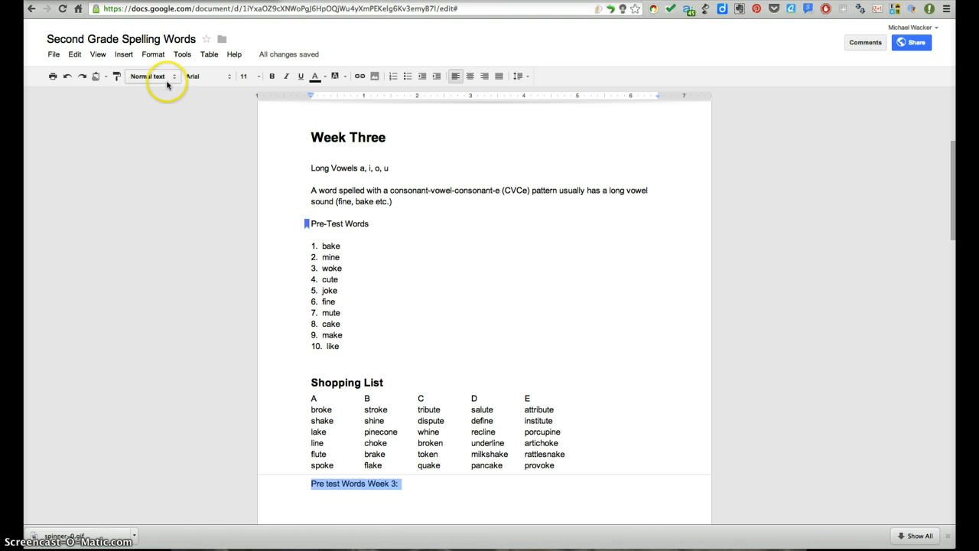
Step: Make the footer text size 8 and italic
{"action": "left_click", "coordinate": [243, 76]}
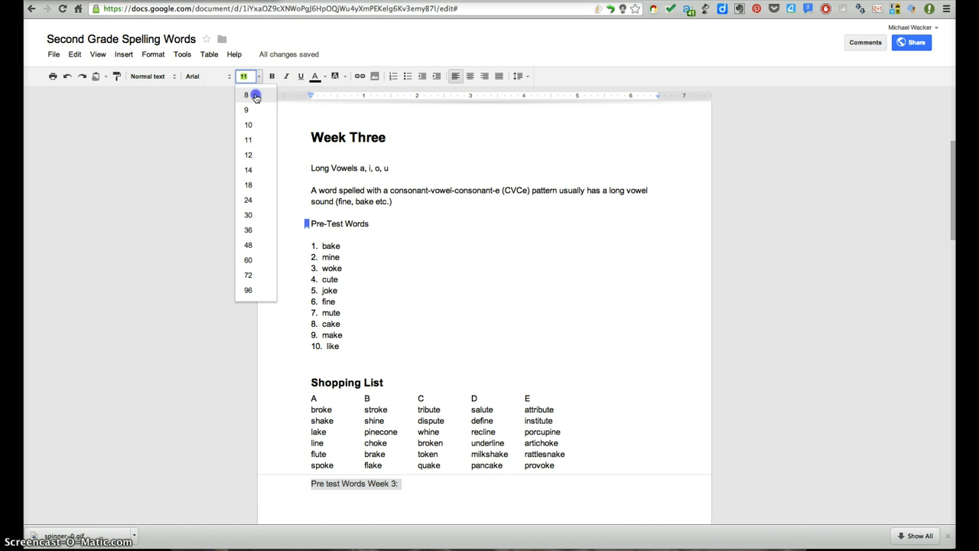
{"action": "left_click", "coordinate": [246, 94]}
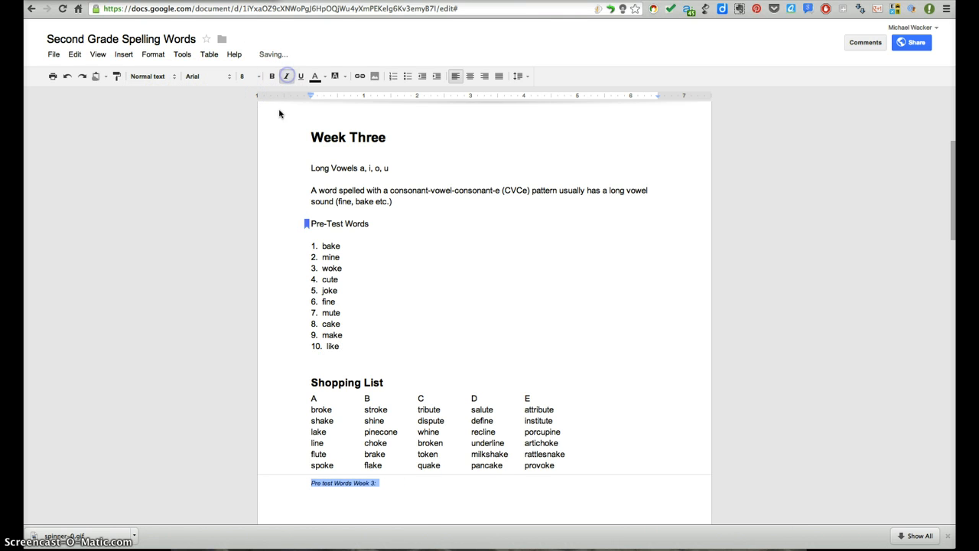
{"action": "left_click", "coordinate": [380, 482]}
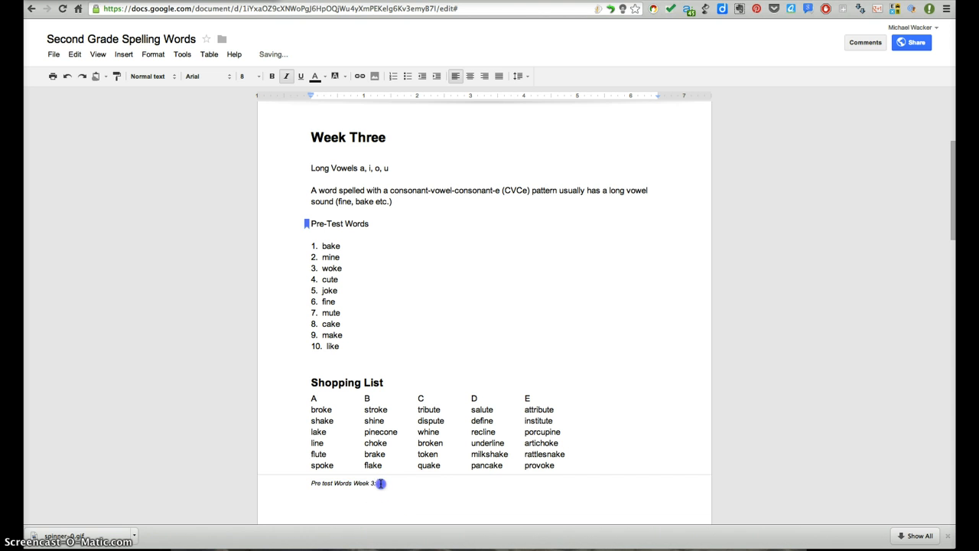
Step: Link the footer's 'Week 3:' text to the Pre-Test Words bookmark
{"action": "double_click", "coordinate": [364, 482]}
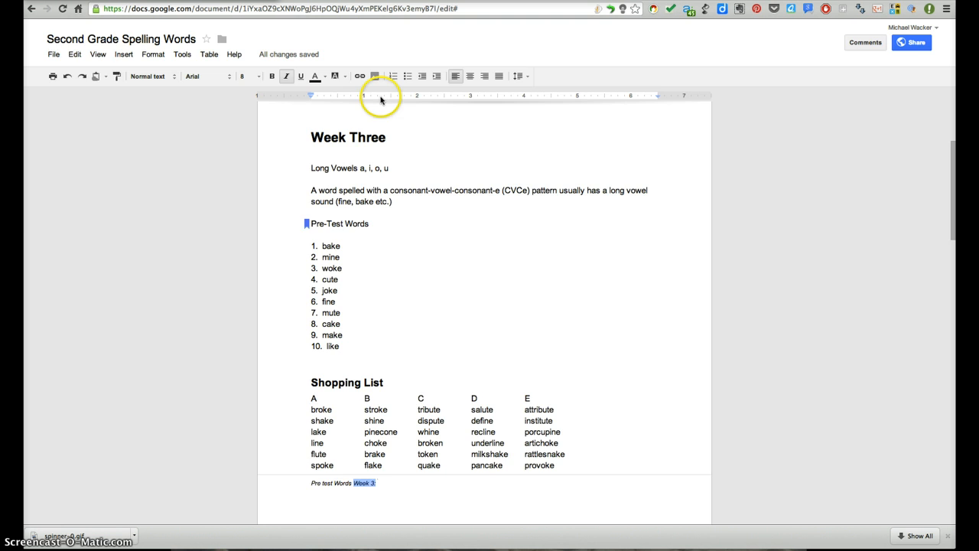
{"action": "left_click", "coordinate": [360, 76]}
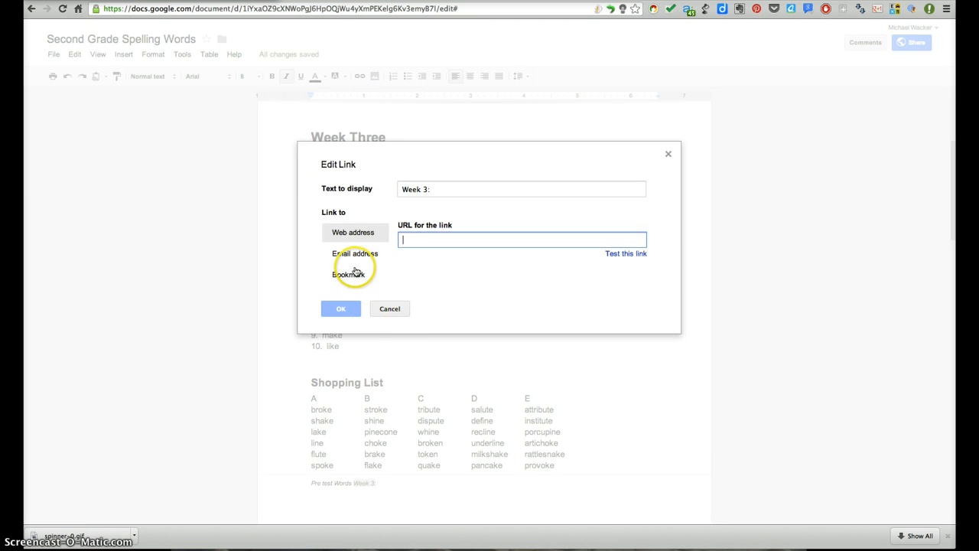
{"action": "left_click", "coordinate": [348, 274]}
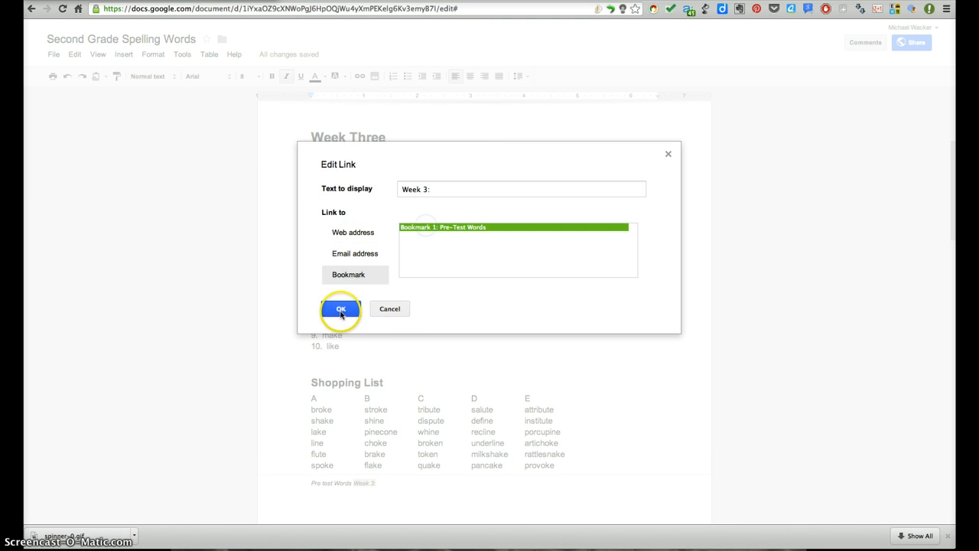
{"action": "left_click", "coordinate": [341, 308]}
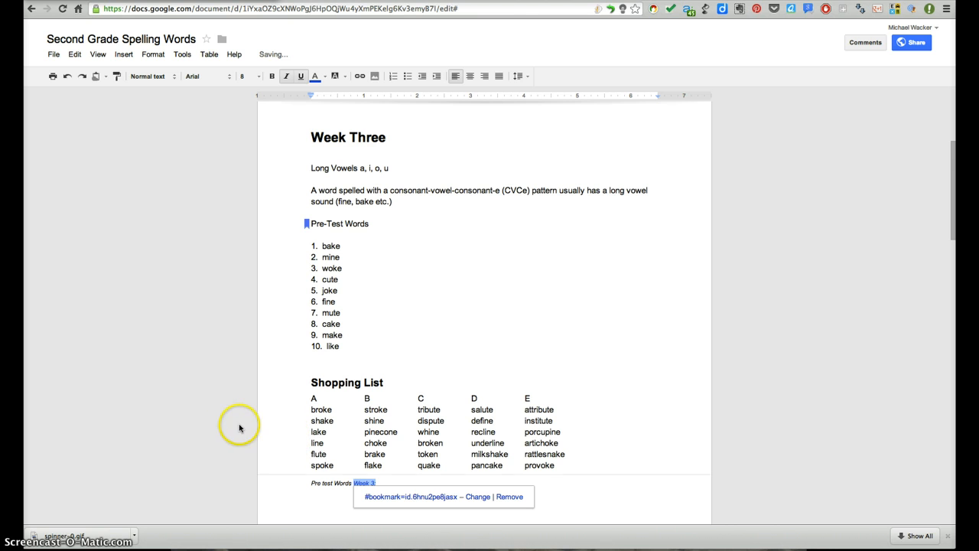
{"action": "scroll", "scroll_direction": "down", "scroll_amount": 3}
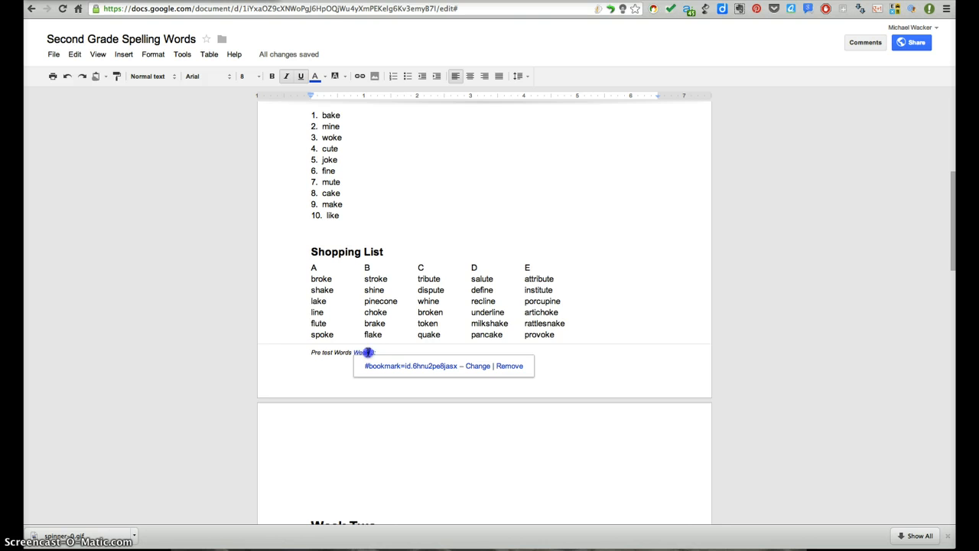
{"action": "scroll", "scroll_direction": "up", "scroll_amount": 3}
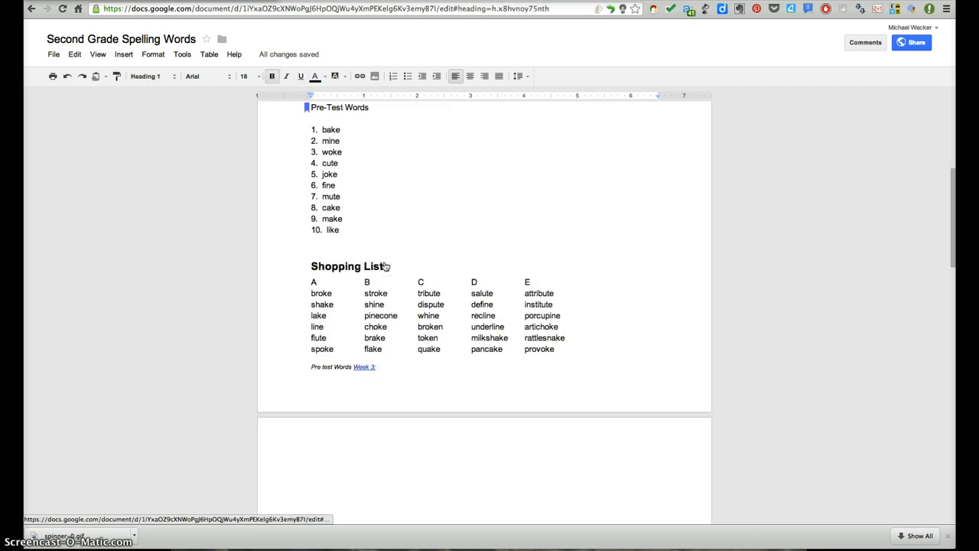
{"action": "scroll", "scroll_direction": "up", "scroll_amount": 3}
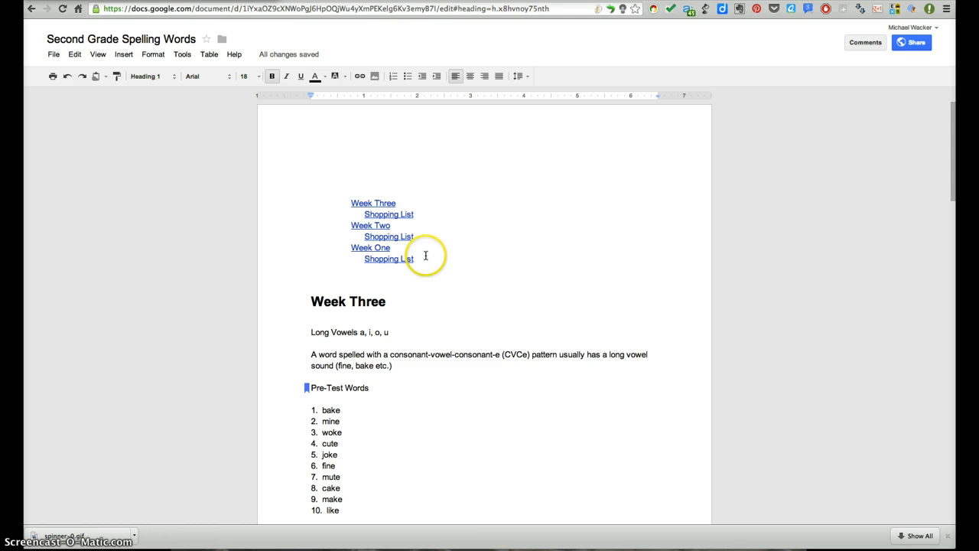
Step: Insert a header with the copied week links and remove the blank line between them
{"action": "left_click", "coordinate": [373, 202]}
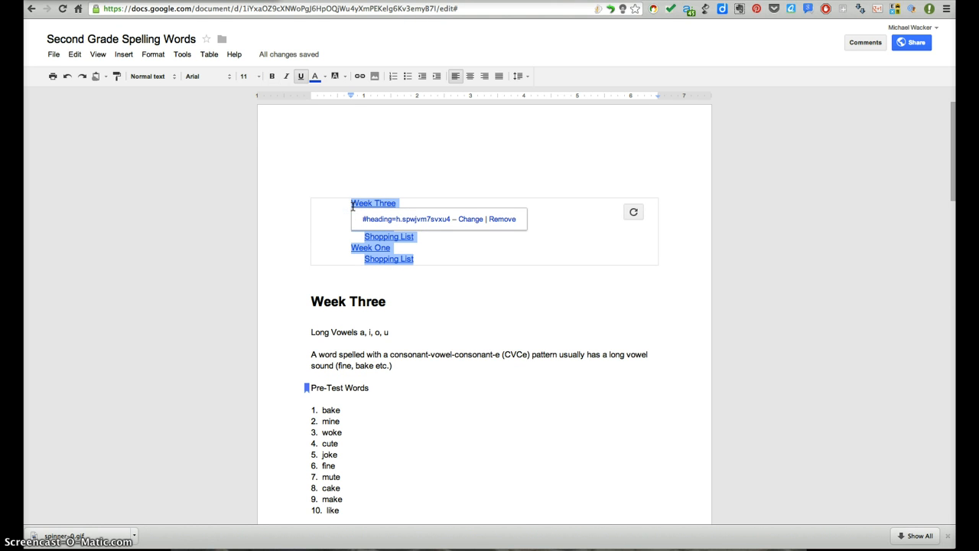
{"action": "mouse_move", "coordinate": [134, 69]}
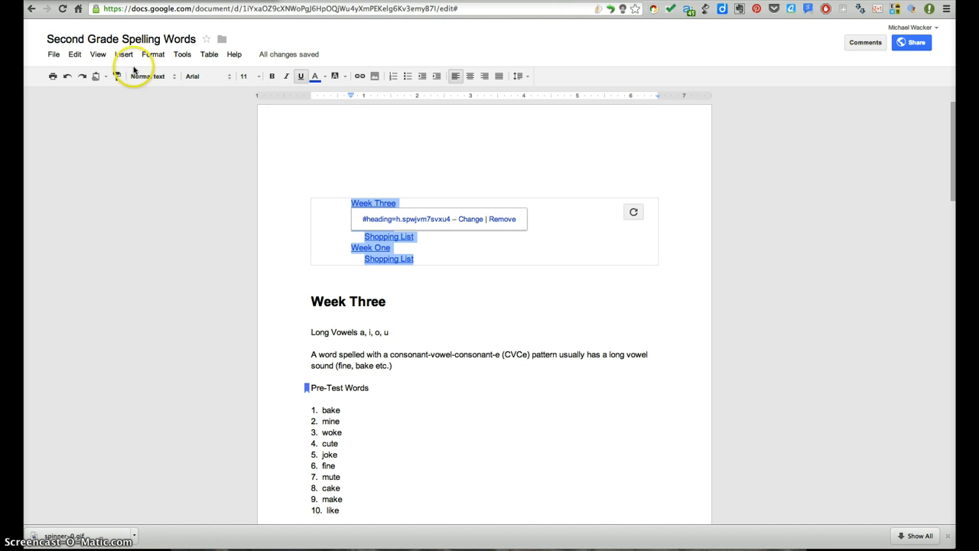
{"action": "left_click", "coordinate": [123, 54]}
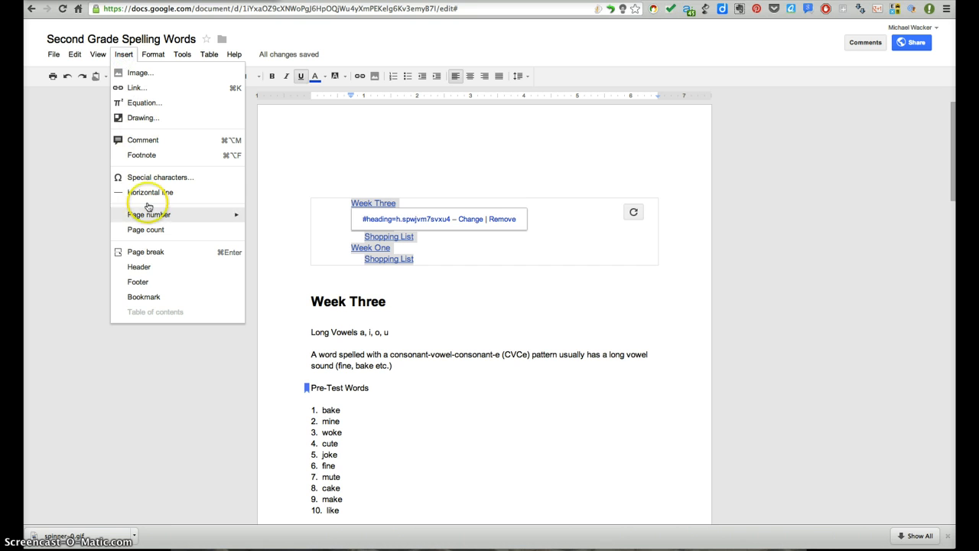
{"action": "left_click", "coordinate": [151, 192]}
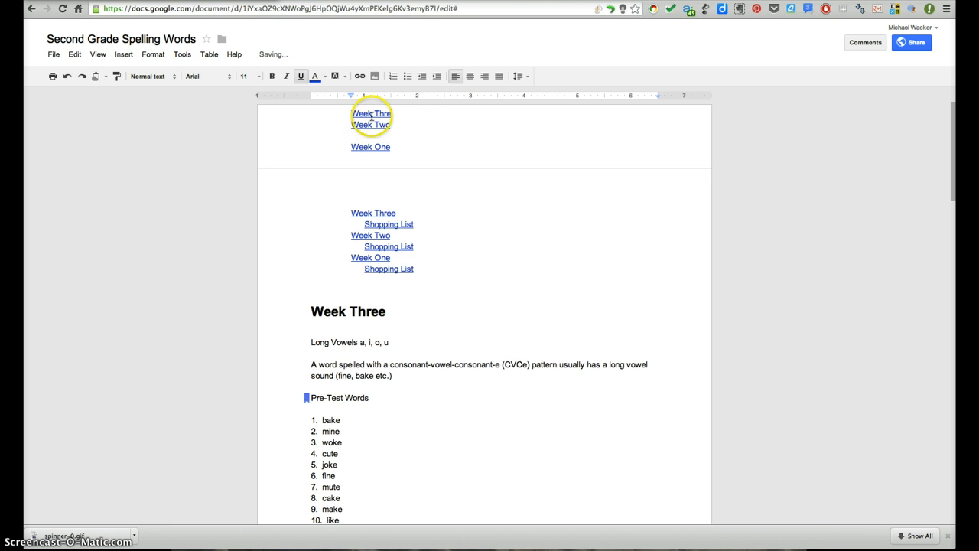
{"action": "left_click", "coordinate": [370, 135]}
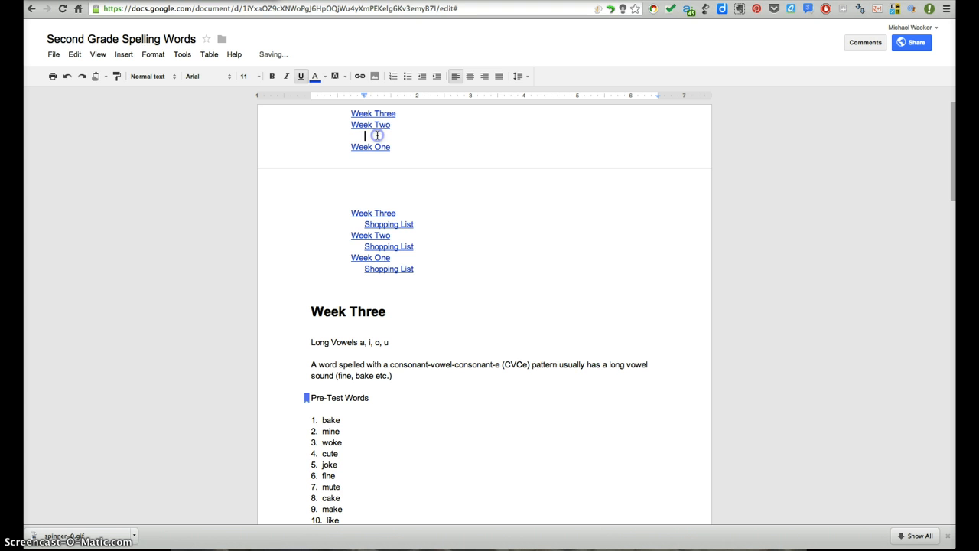
{"action": "key", "text": "Backspace"}
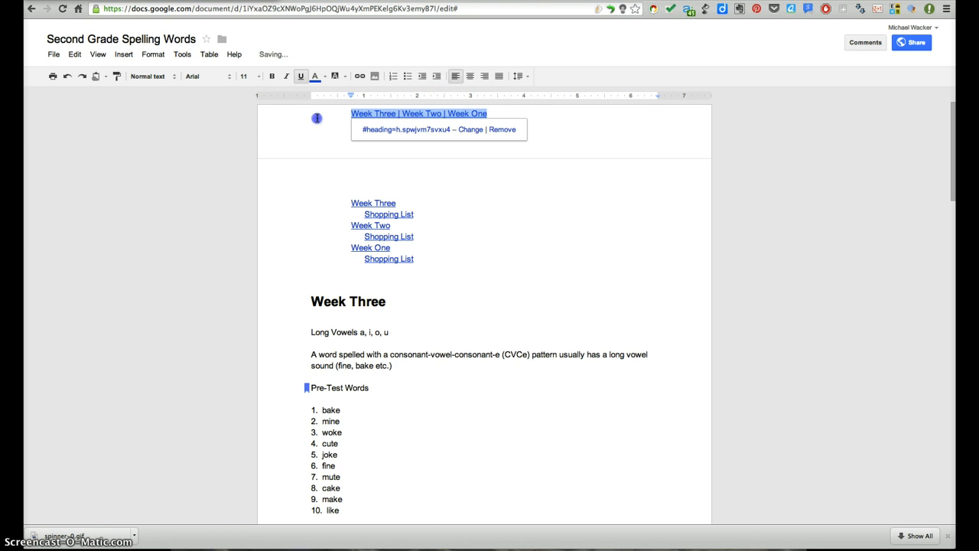
Step: Set the header's week links to font size 8
{"action": "left_click", "coordinate": [243, 76]}
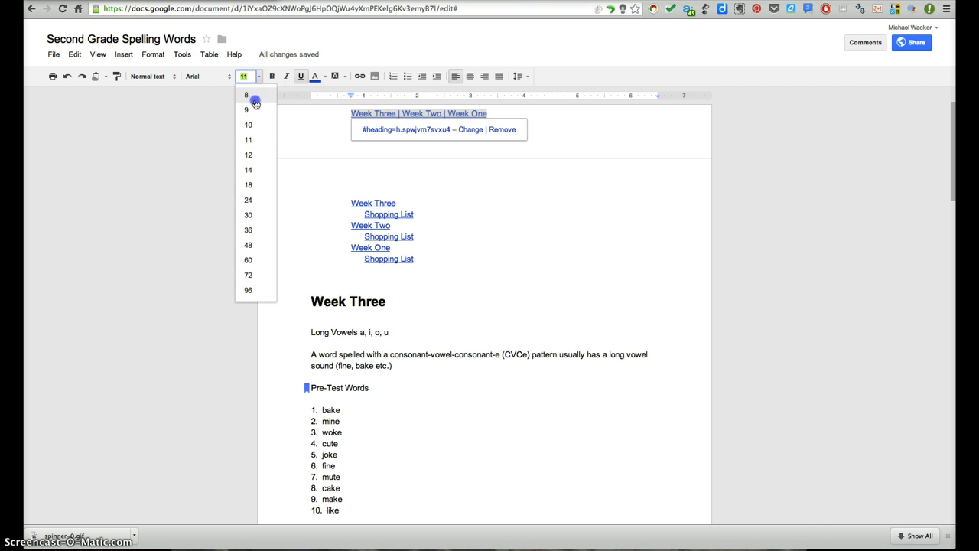
{"action": "left_click", "coordinate": [246, 94]}
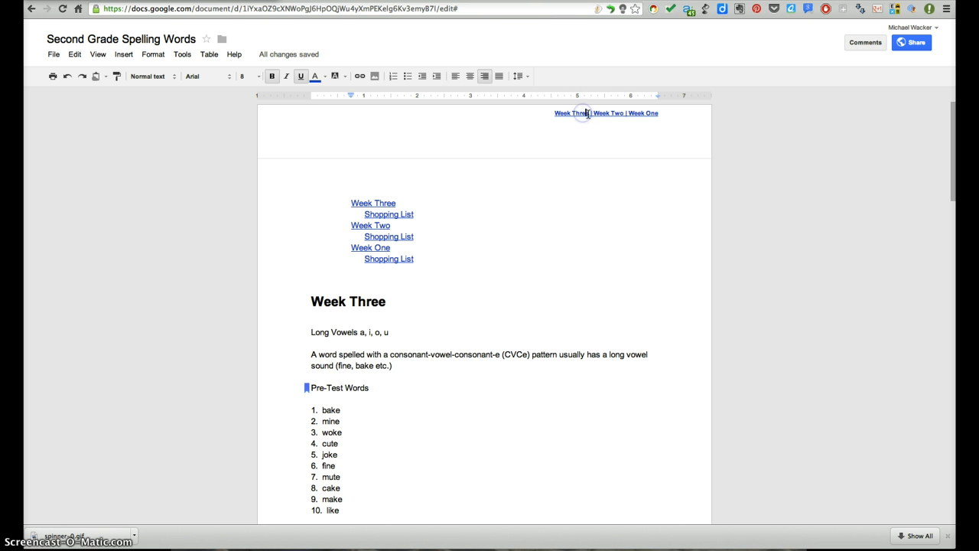
{"action": "mouse_move", "coordinate": [583, 113]}
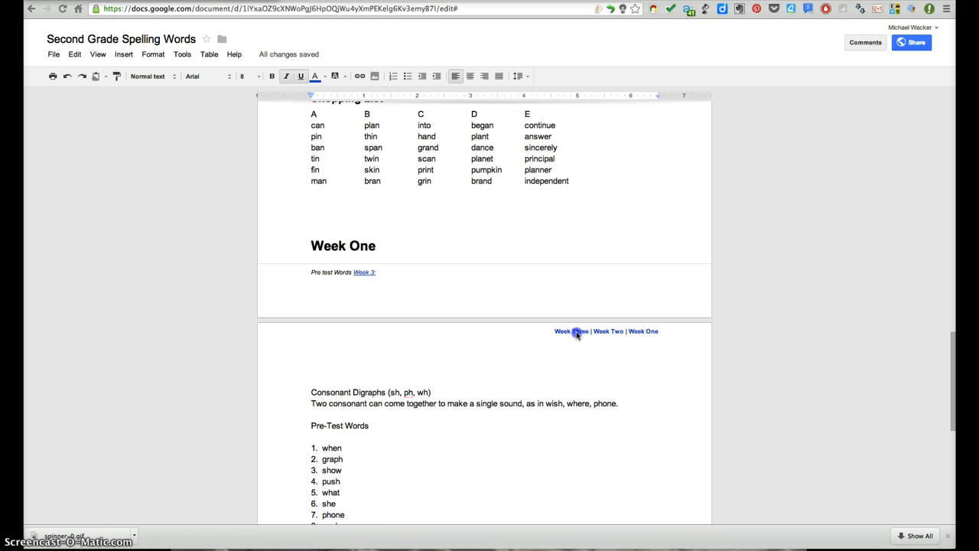
{"action": "left_click", "coordinate": [572, 332]}
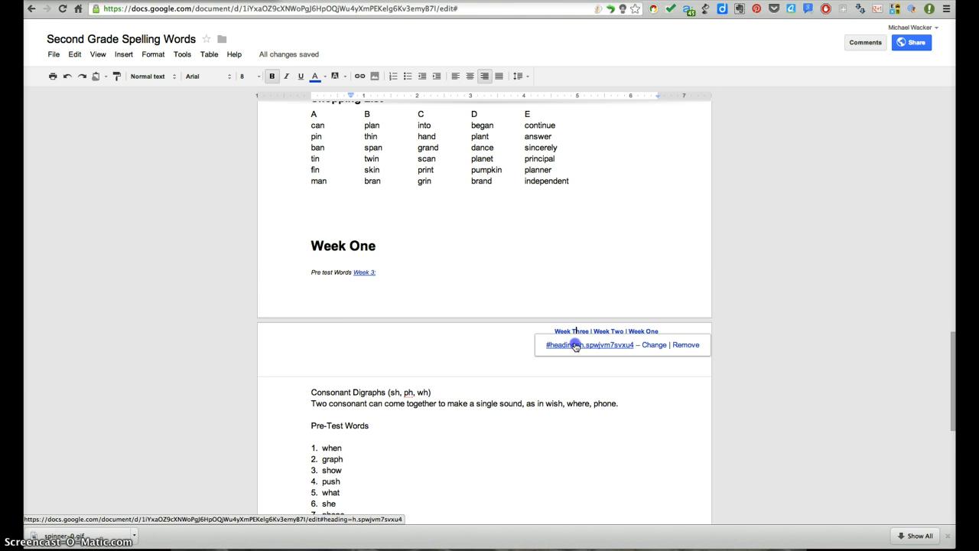
{"action": "left_click", "coordinate": [586, 330]}
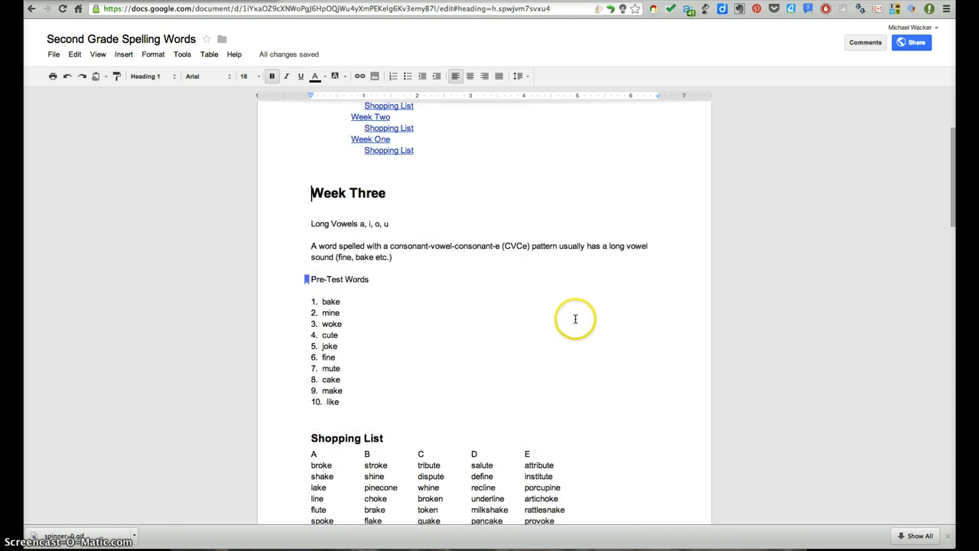
{"action": "left_click", "coordinate": [370, 203]}
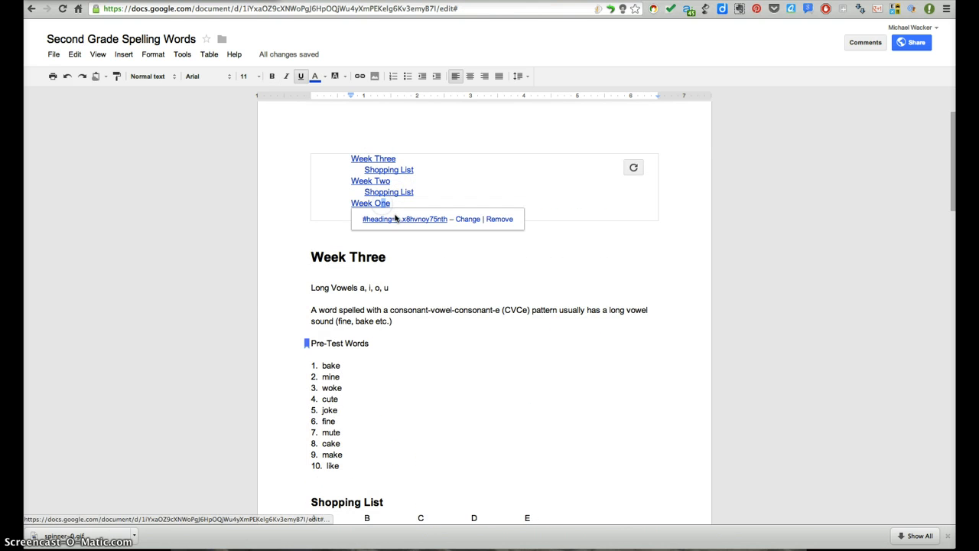
{"action": "left_click", "coordinate": [370, 203]}
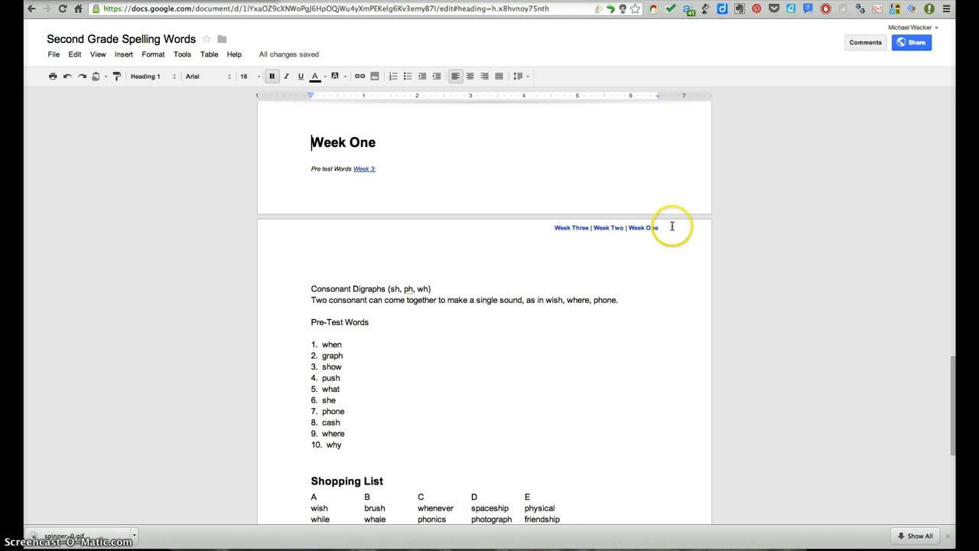
{"action": "left_click", "coordinate": [608, 227]}
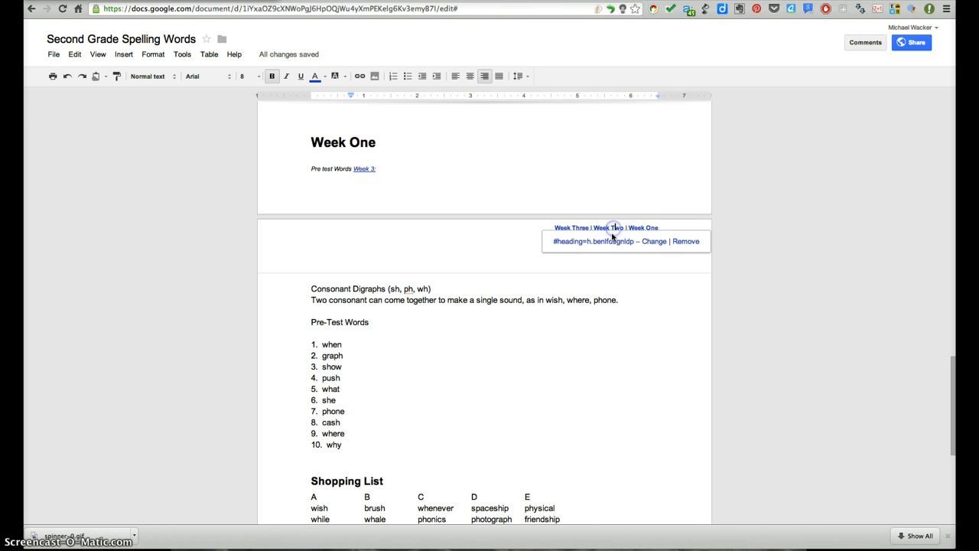
{"action": "left_click", "coordinate": [606, 227]}
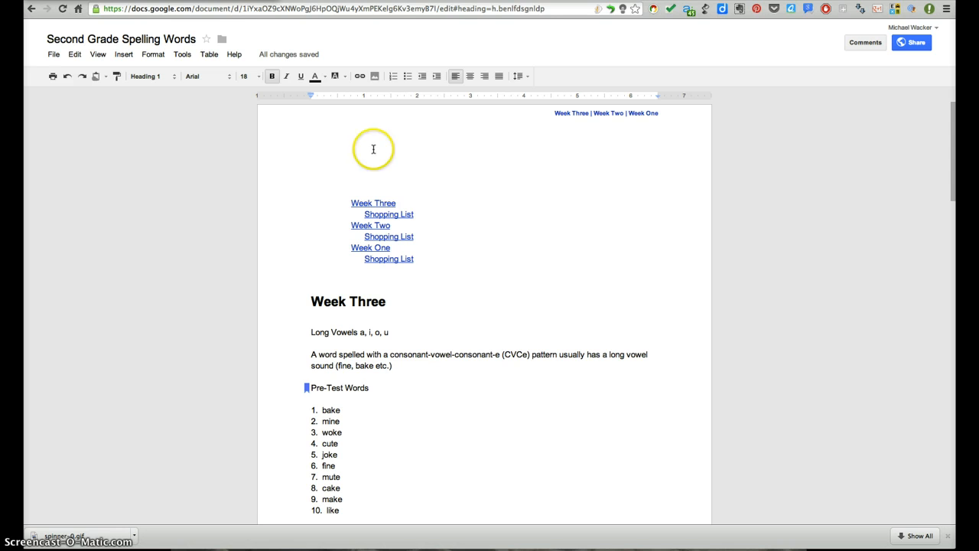
{"action": "left_click", "coordinate": [352, 183]}
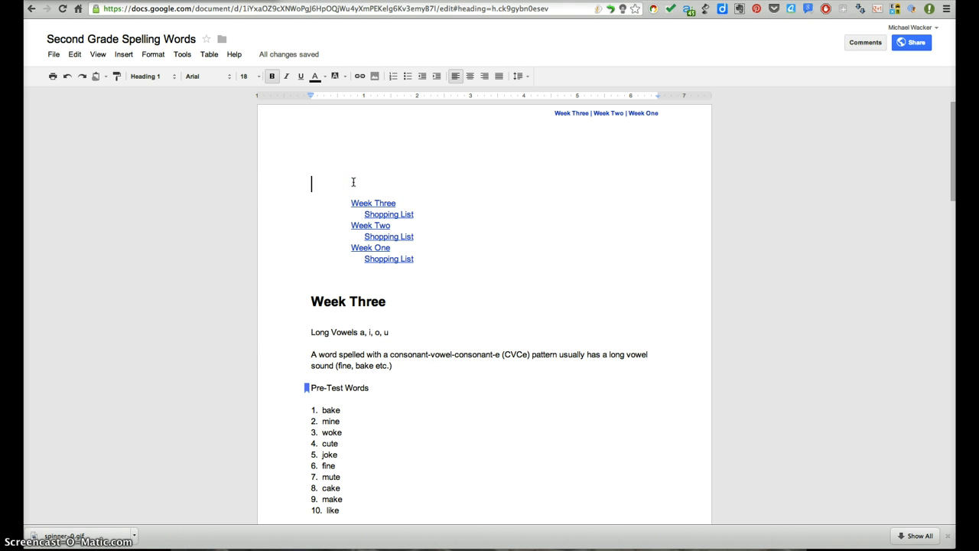